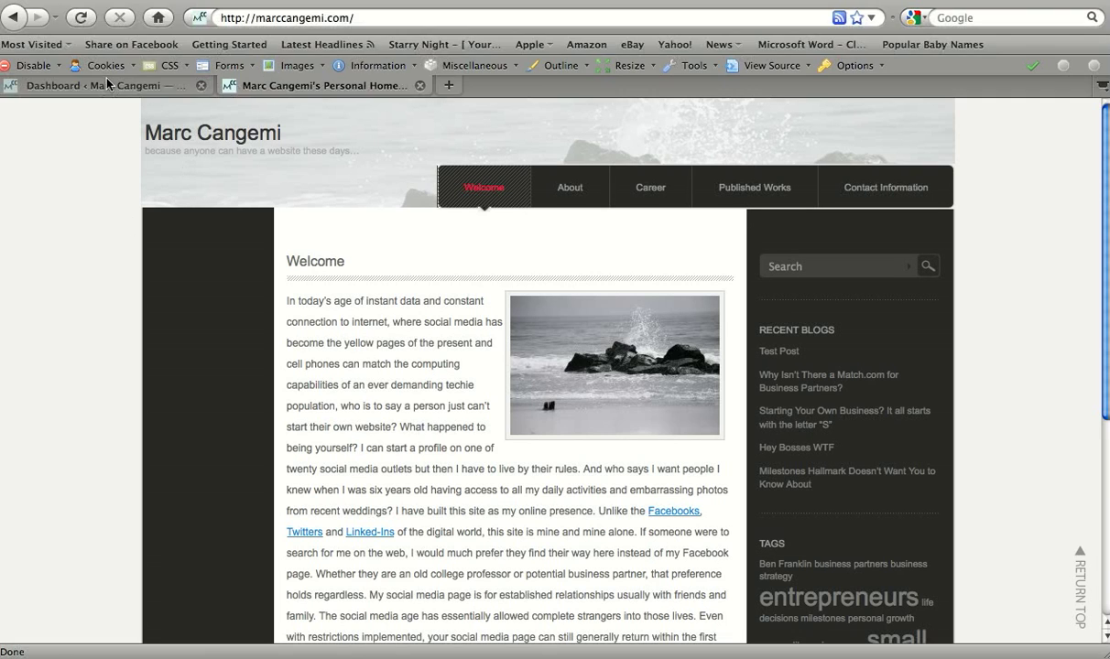
Switch from the live homepage to the Marc Cangemi site's admin dashboard.
{"action": "left_click", "coordinate": [100, 85]}
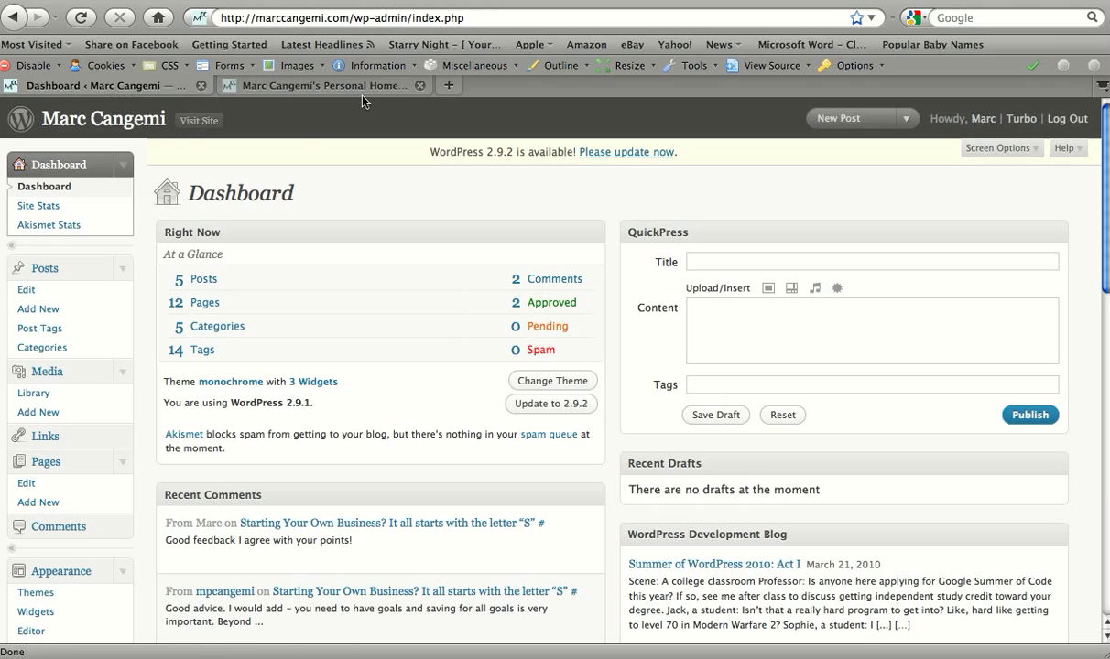
{"action": "mouse_move", "coordinate": [344, 209]}
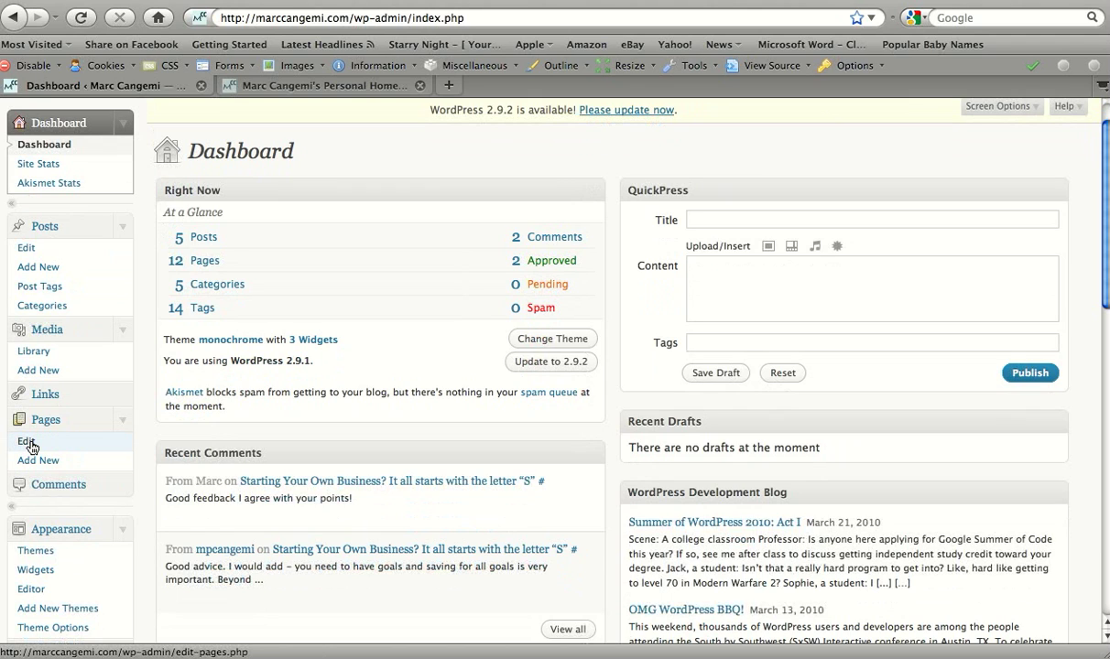
Open Pages > Edit and scroll through the twelve published pages.
{"action": "left_click", "coordinate": [26, 442]}
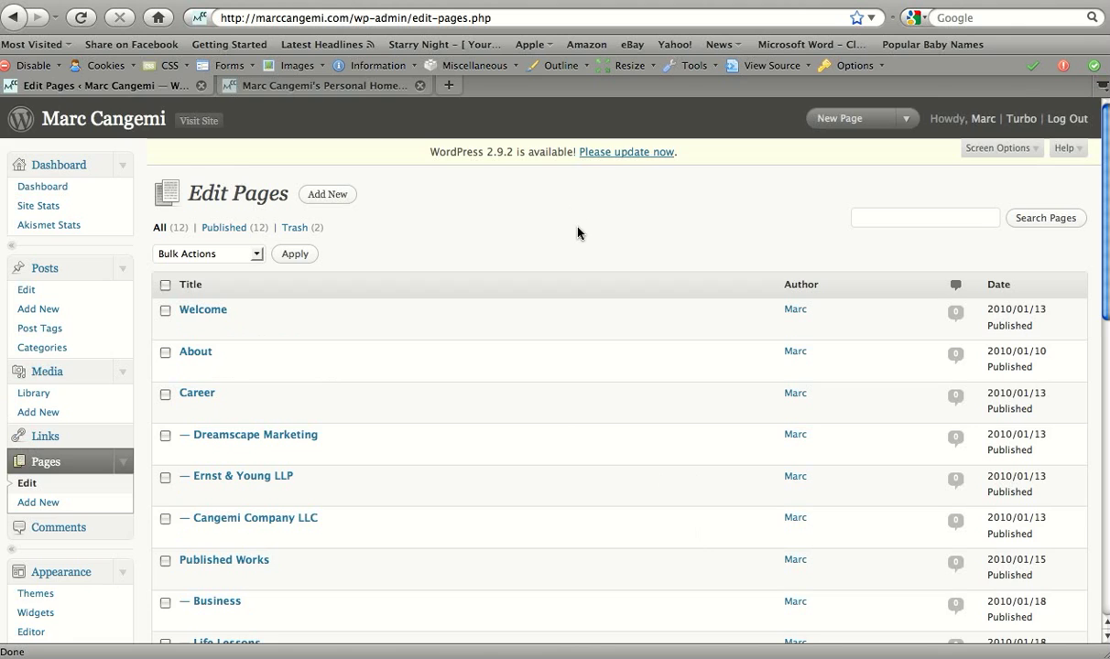
{"action": "scroll", "scroll_direction": "down", "scroll_amount": 3}
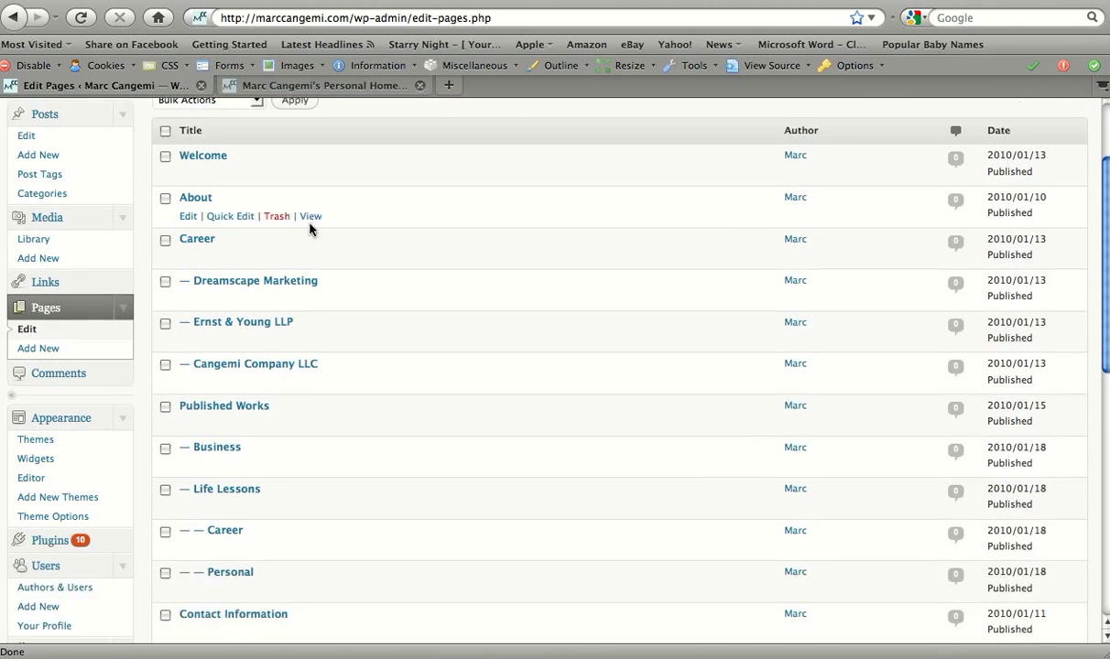
{"action": "scroll", "scroll_direction": "down", "scroll_amount": 3}
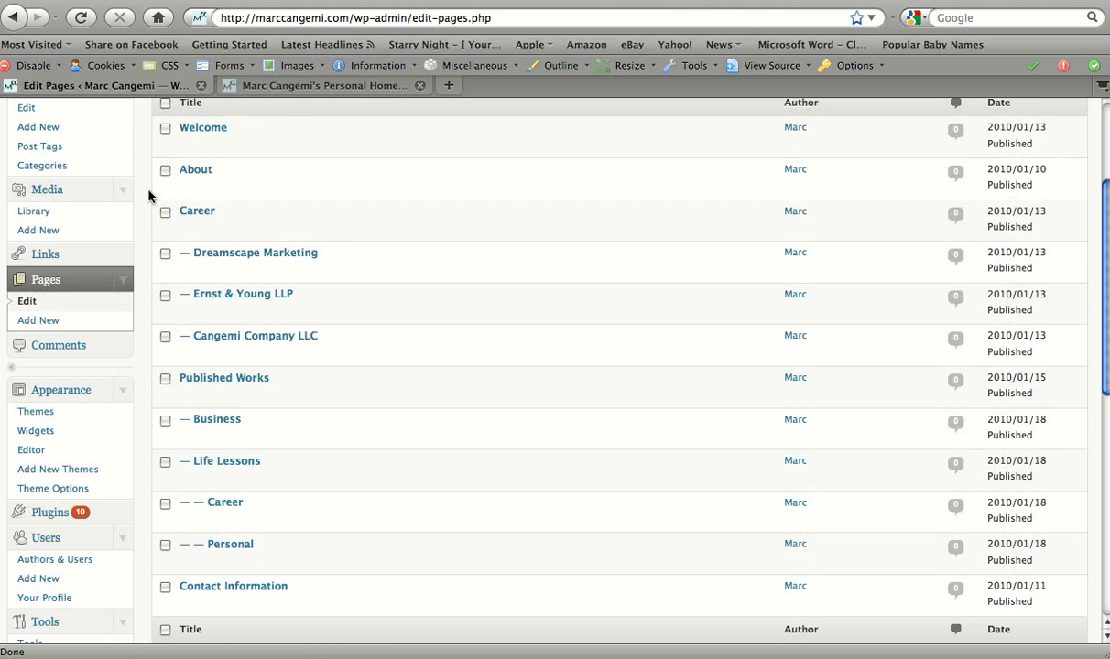
{"action": "mouse_move", "coordinate": [195, 169]}
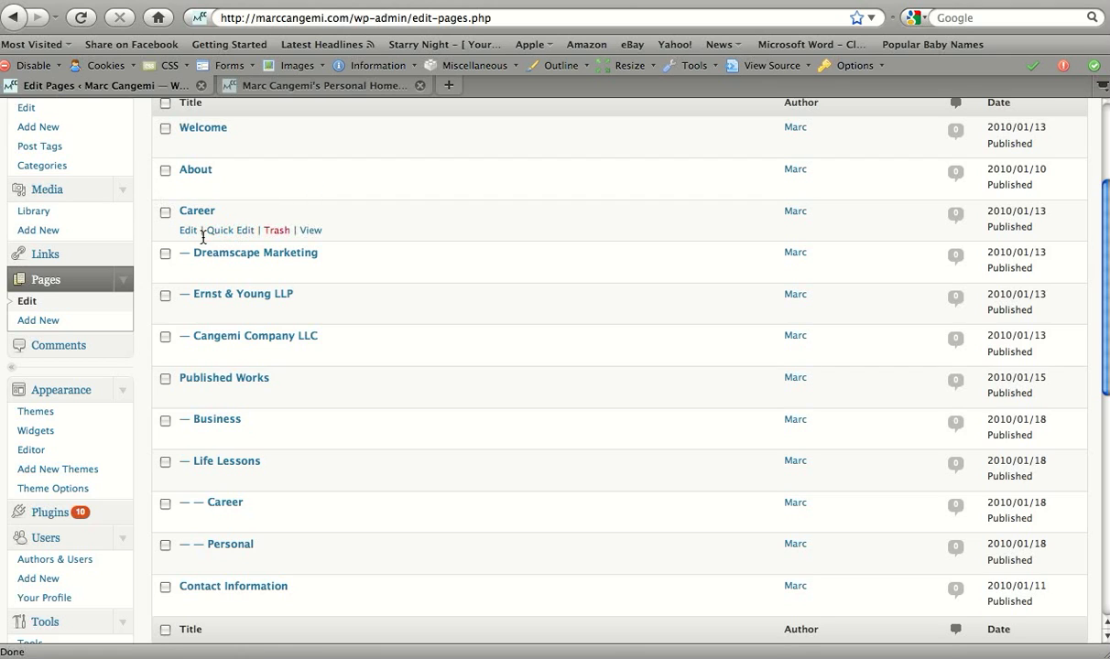
{"action": "mouse_move", "coordinate": [188, 230]}
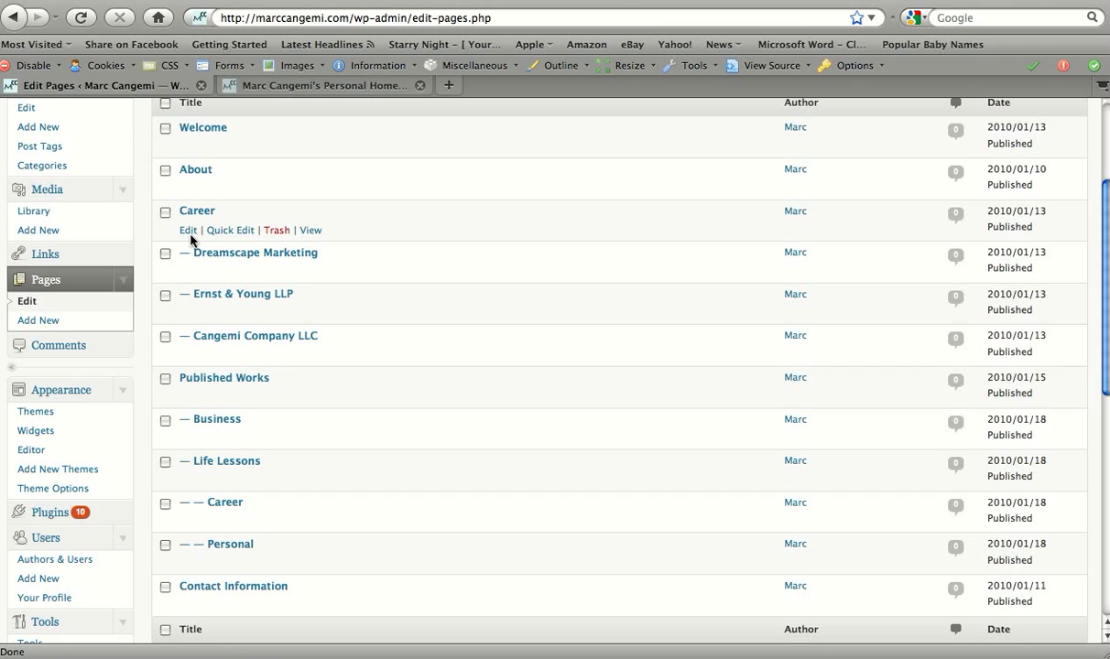
{"action": "mouse_move", "coordinate": [199, 245]}
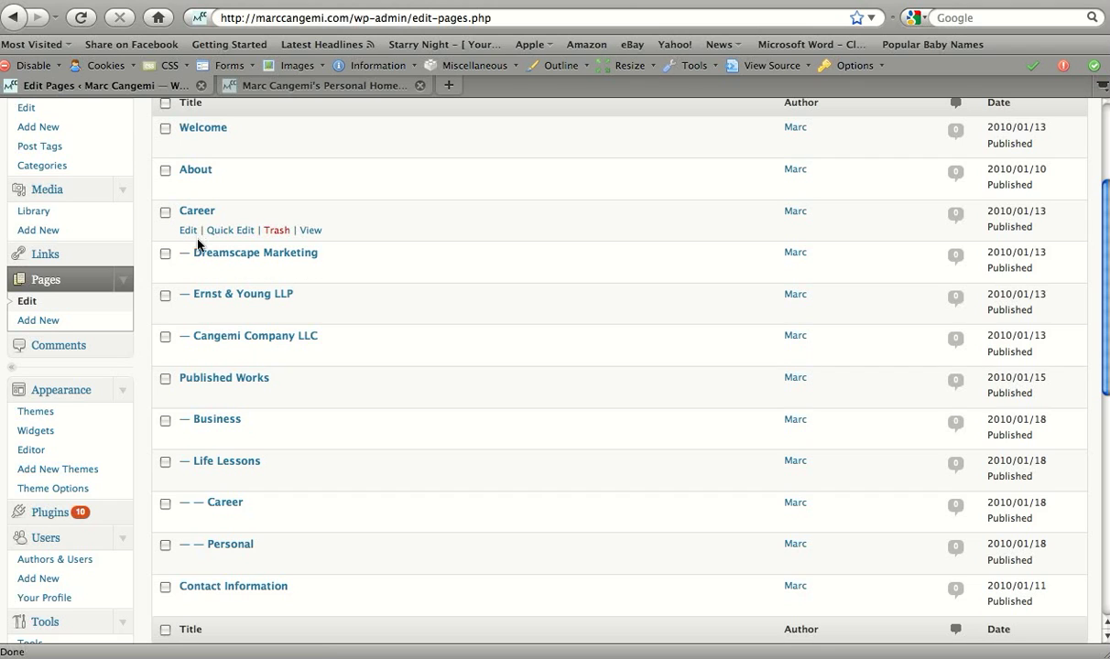
{"action": "mouse_move", "coordinate": [229, 280]}
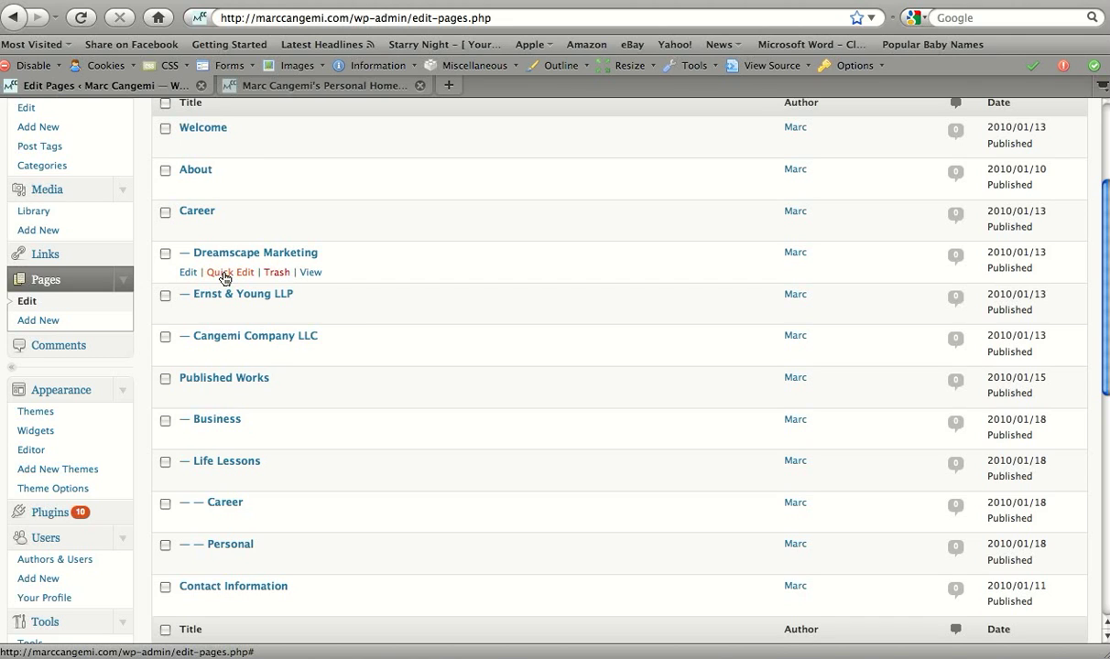
Open Quick Edit for Dreamscape Marketing, showing slug dreamscape-marketing-llc and parent Career.
{"action": "left_click", "coordinate": [231, 272]}
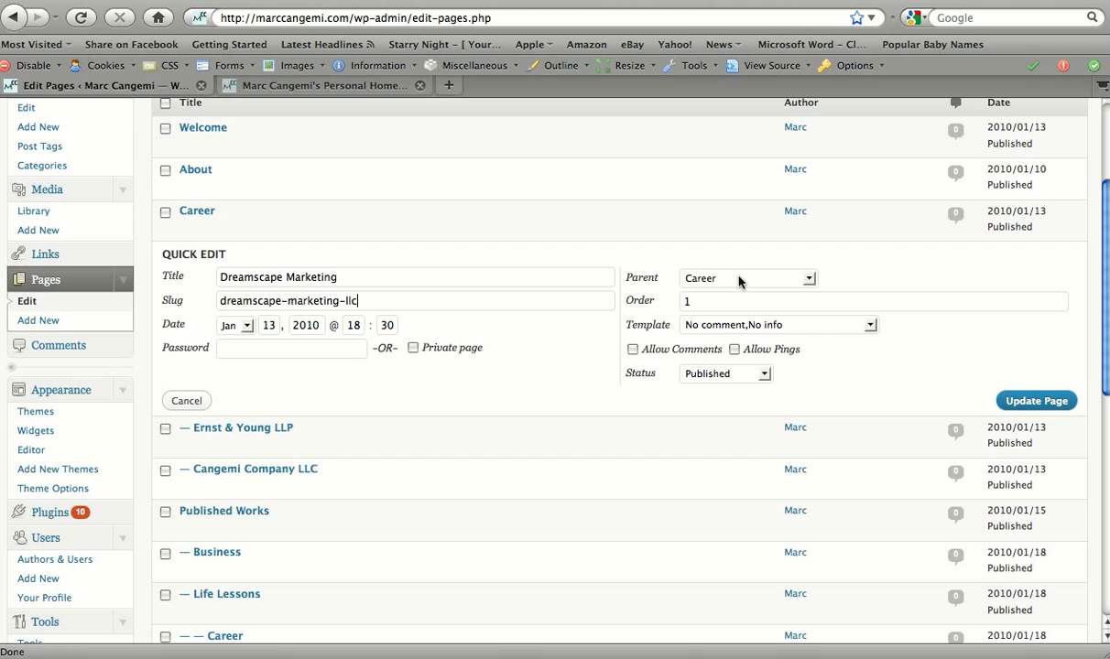
{"action": "mouse_move", "coordinate": [719, 325]}
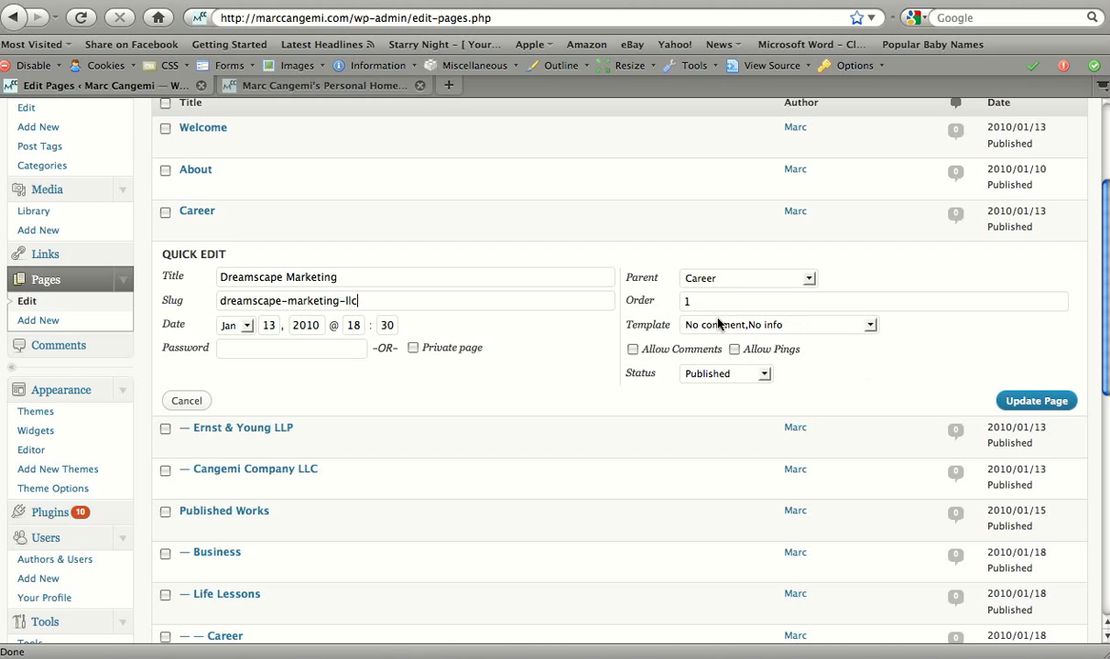
{"action": "mouse_move", "coordinate": [717, 325]}
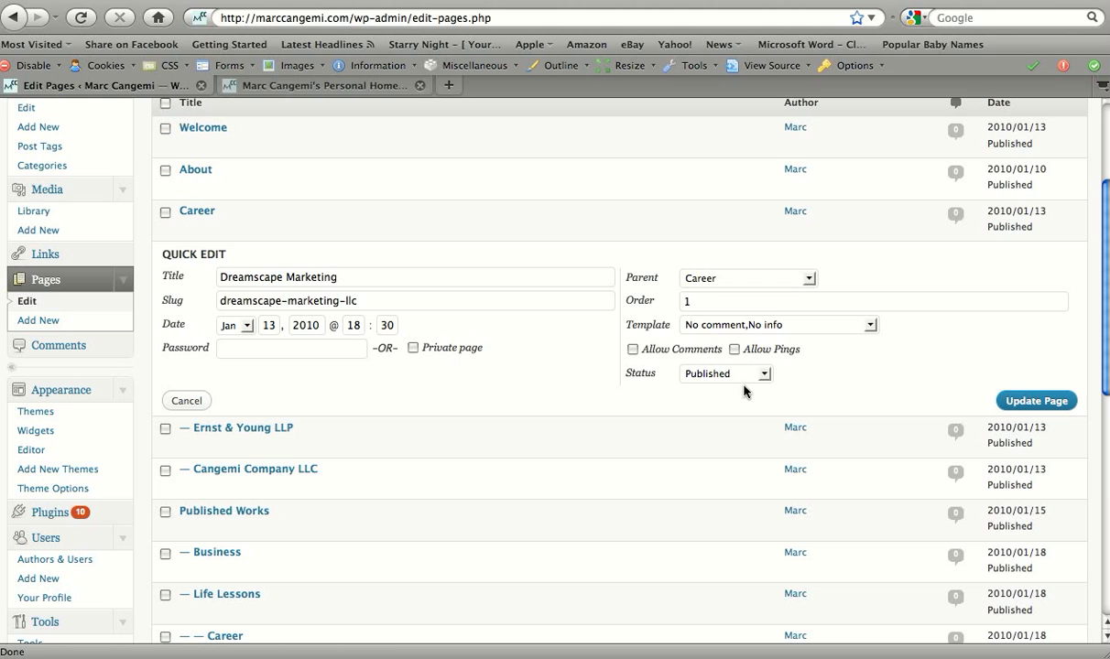
{"action": "mouse_move", "coordinate": [1036, 401]}
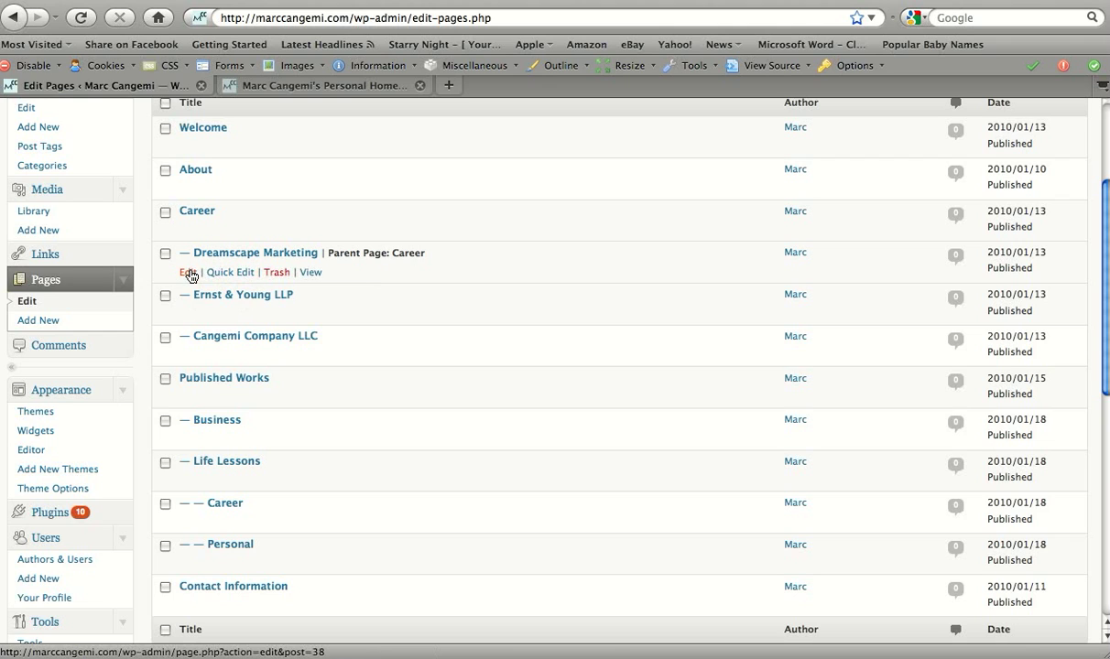
In the full editor, set the Position line to 'Executive Vice President of Operations, Co-founder.'.
{"action": "left_click", "coordinate": [187, 272]}
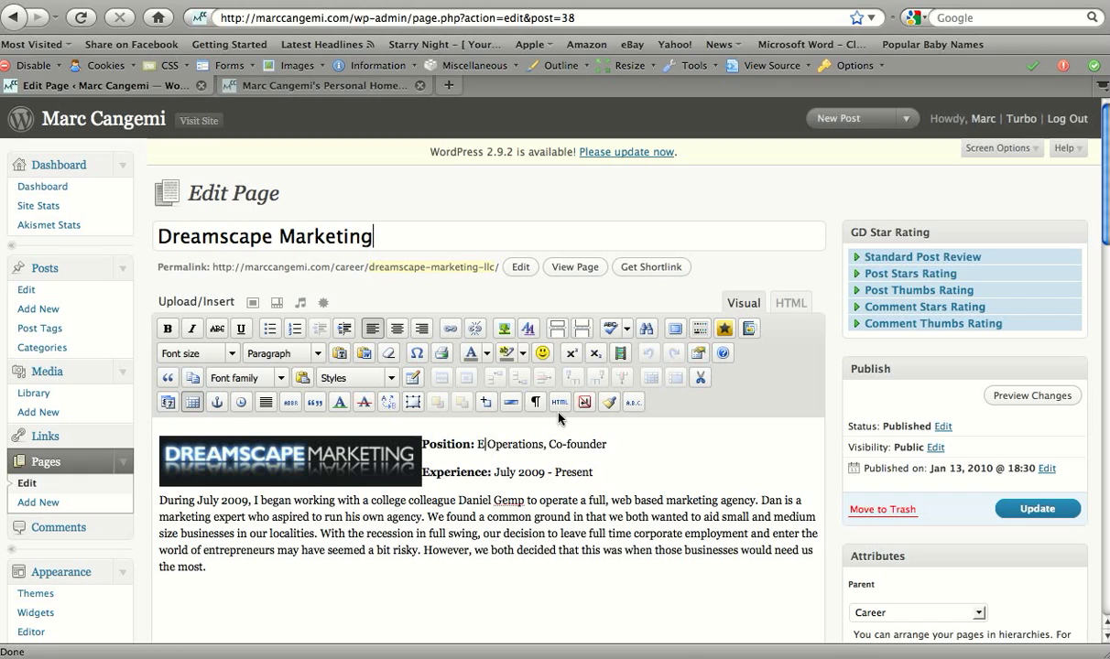
{"action": "type", "text": "xecutiv"}
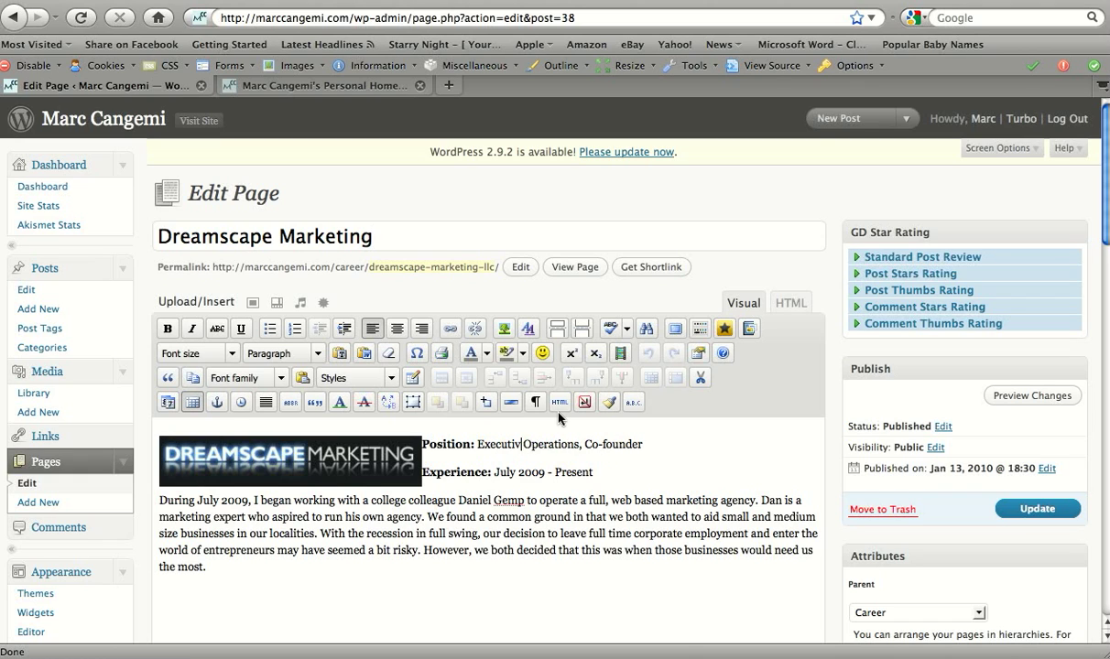
{"action": "type", "text": "e Vice Presi"}
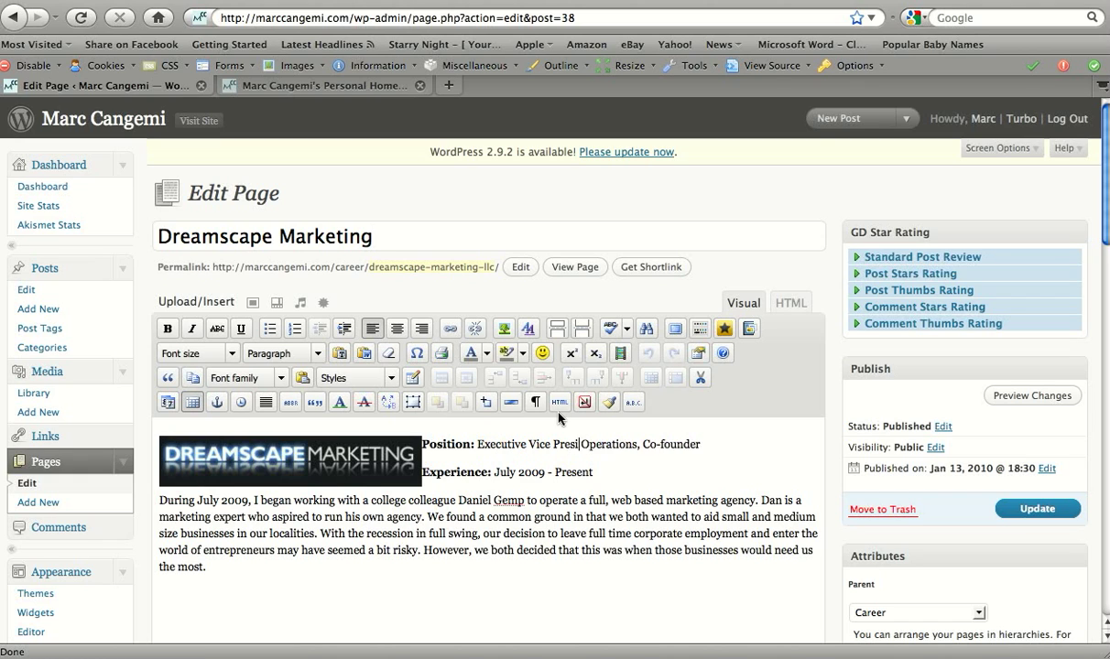
{"action": "type", "text": "dent of"}
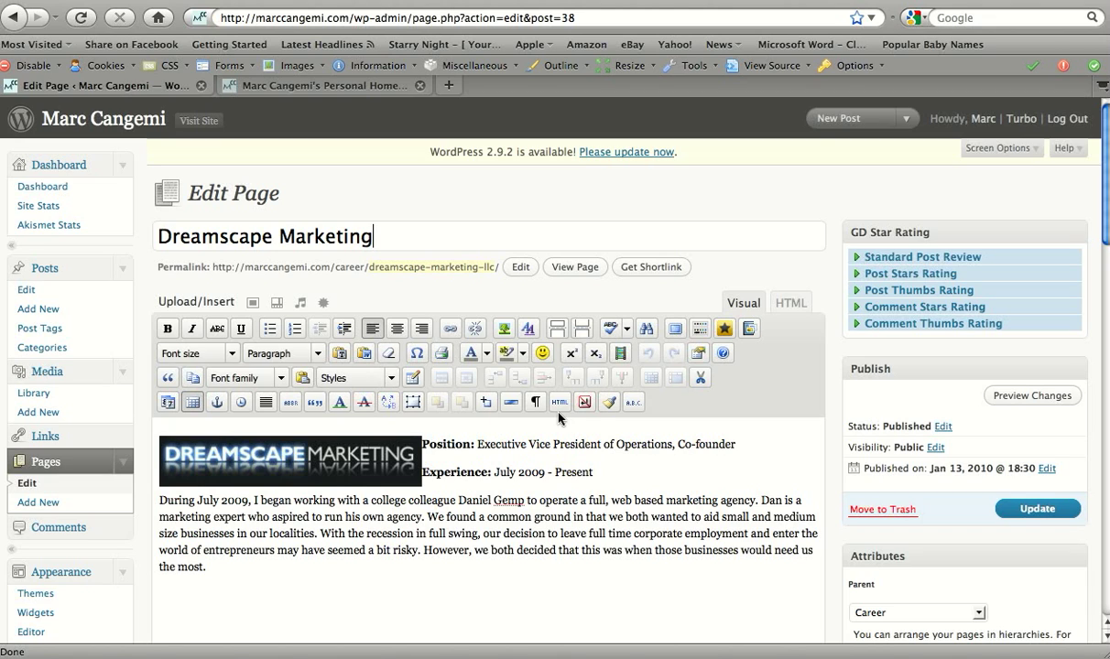
{"action": "mouse_move", "coordinate": [485, 475]}
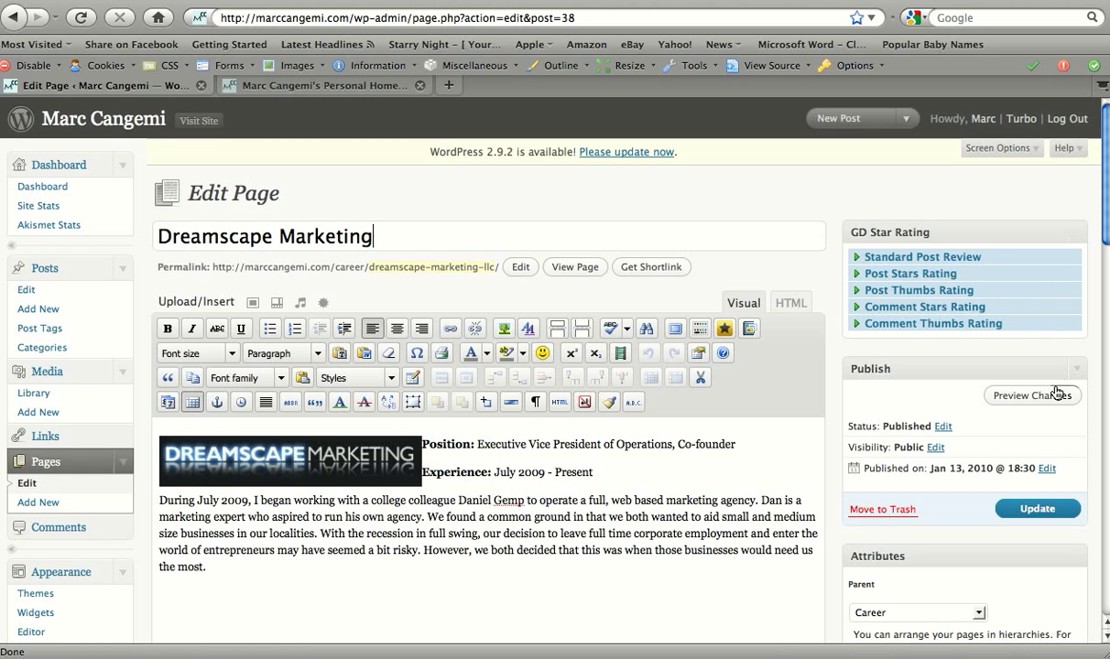
{"action": "left_click", "coordinate": [1032, 395]}
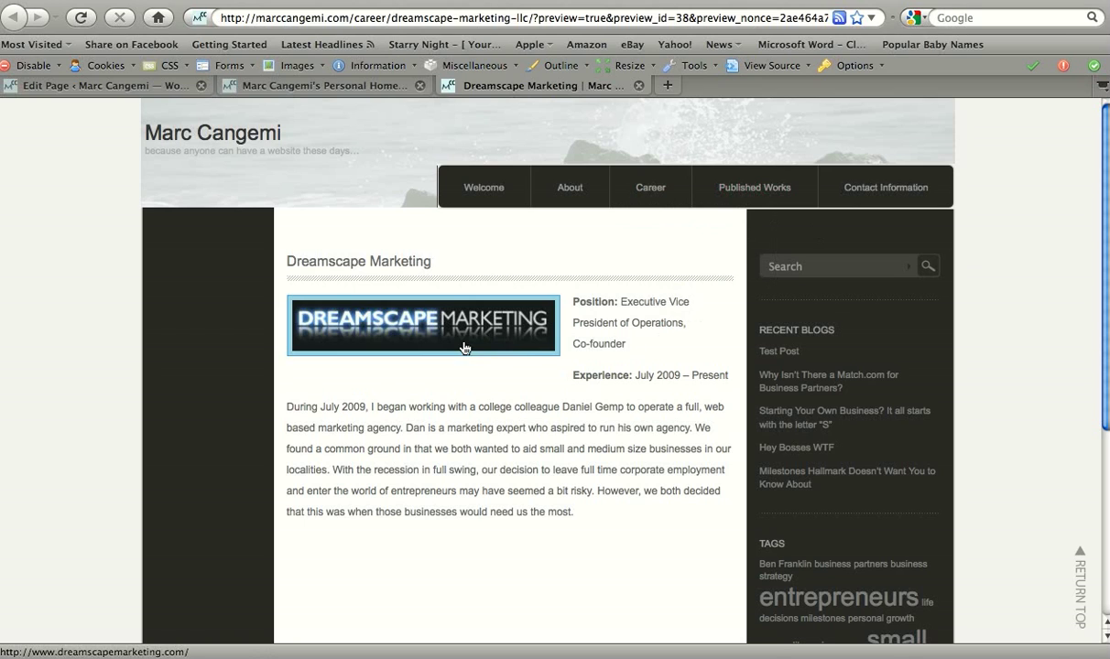
{"action": "left_click", "coordinate": [105, 86]}
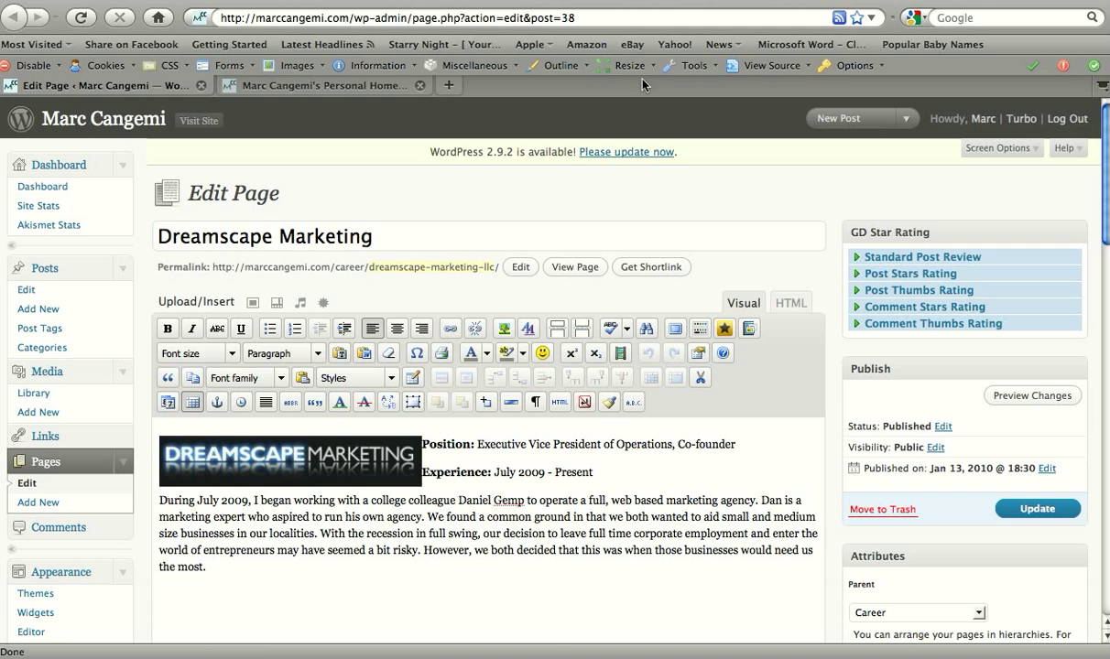
{"action": "scroll", "scroll_direction": "down", "scroll_amount": 3}
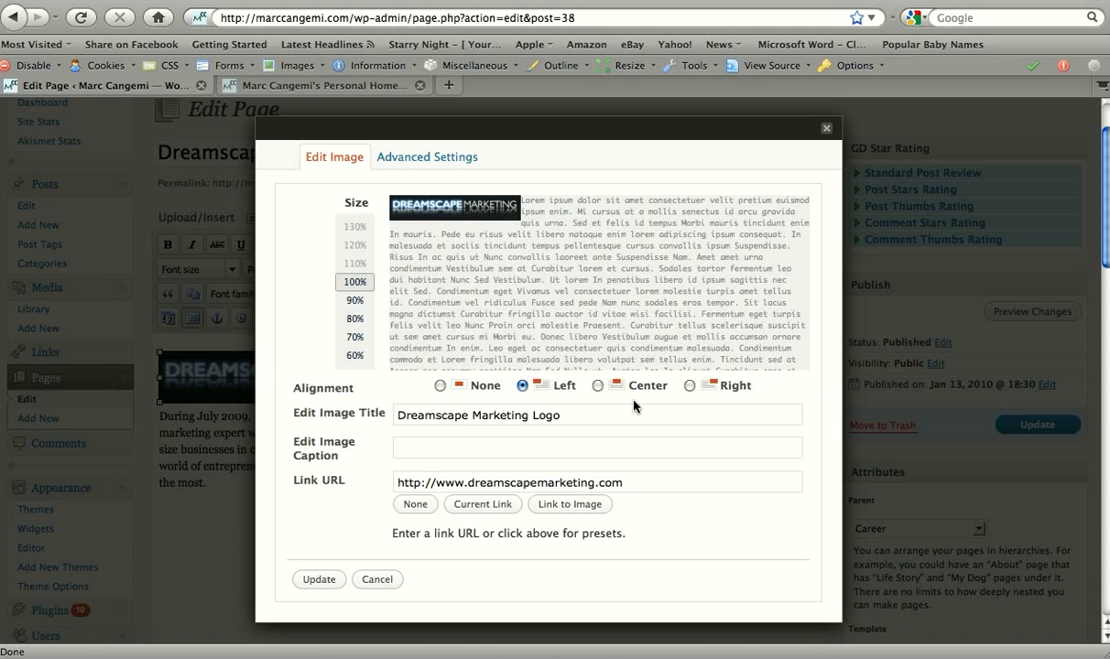
{"action": "mouse_move", "coordinate": [367, 511]}
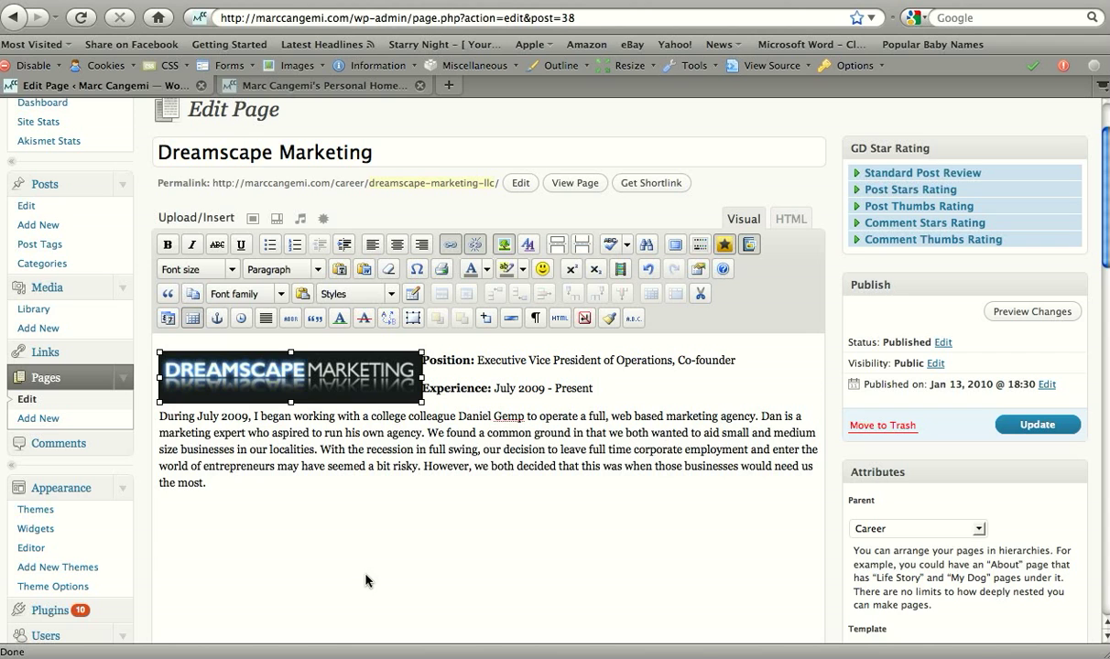
{"action": "scroll", "scroll_direction": "down", "scroll_amount": 3}
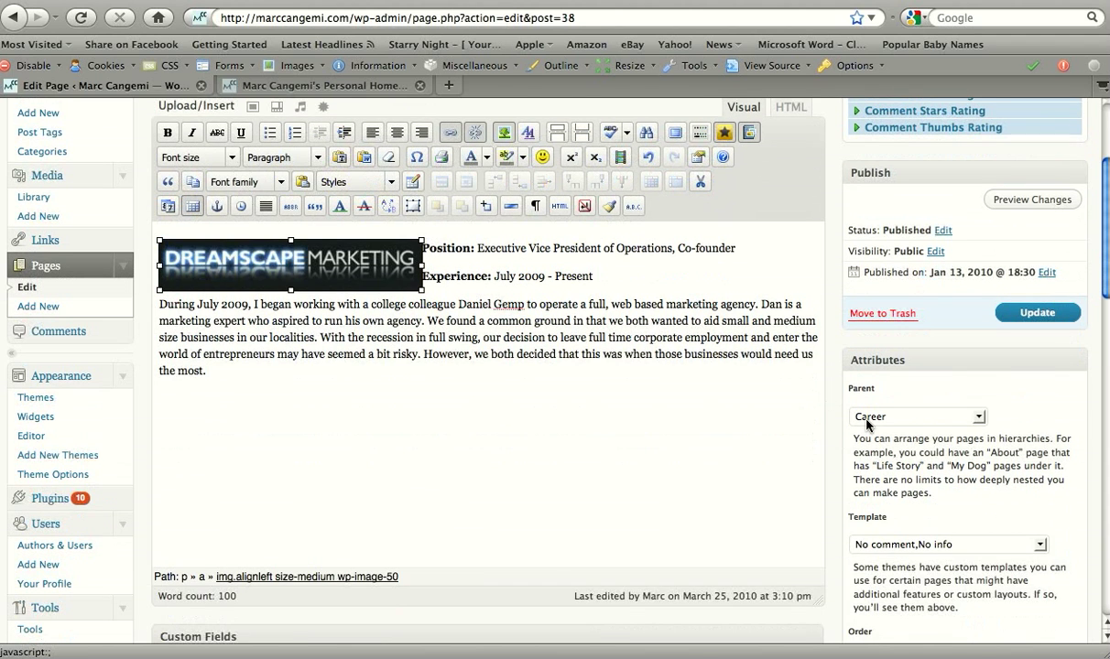
Keep Career as the parent page and switch the editor to HTML view.
{"action": "scroll", "scroll_direction": "down", "scroll_amount": 3}
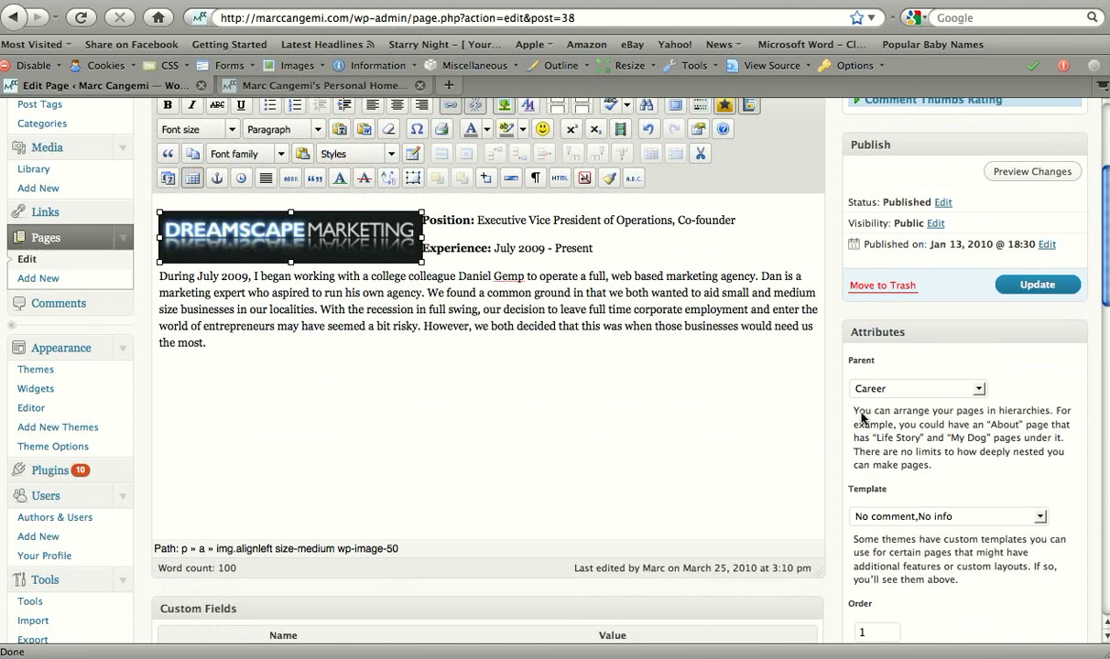
{"action": "left_click", "coordinate": [917, 388]}
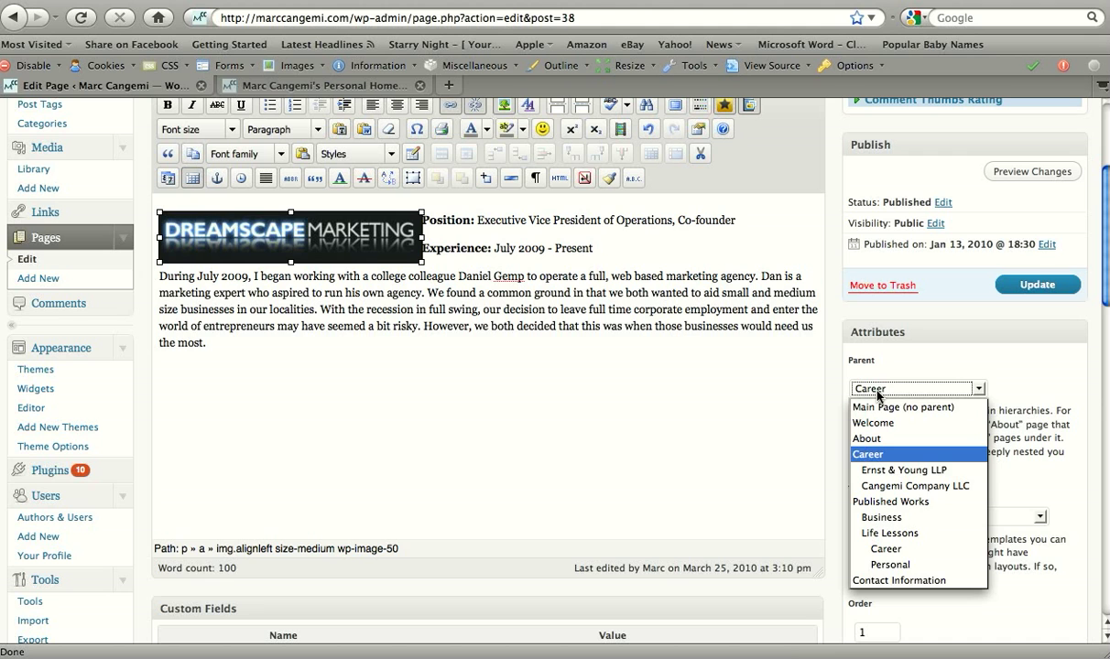
{"action": "left_click", "coordinate": [867, 454]}
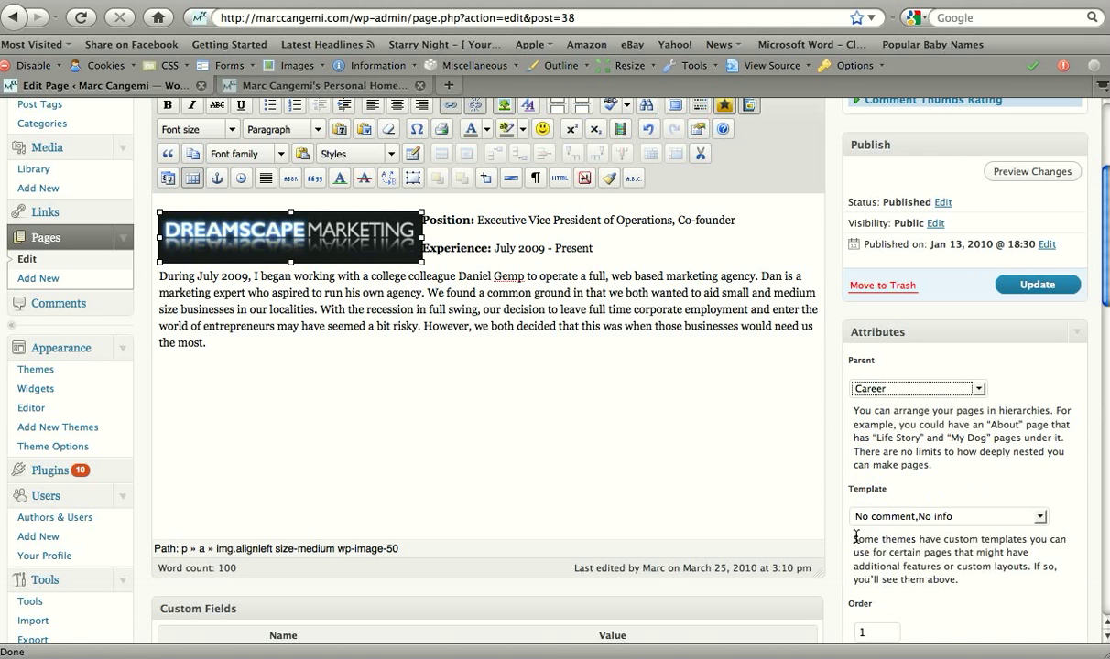
{"action": "scroll", "scroll_direction": "down", "scroll_amount": 3}
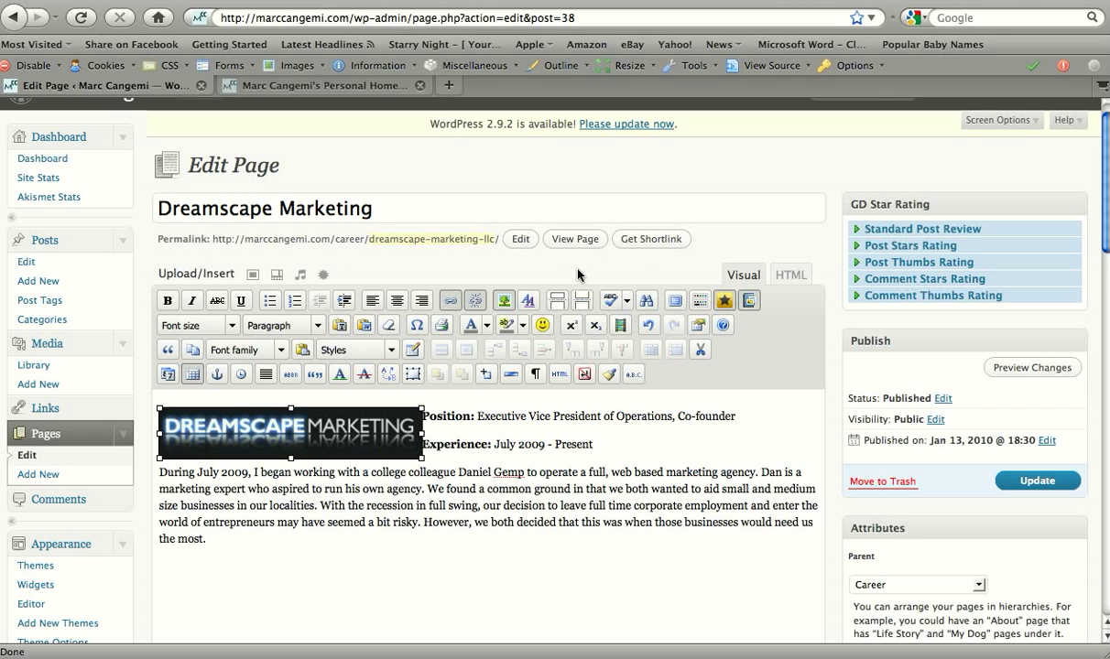
{"action": "left_click", "coordinate": [790, 273]}
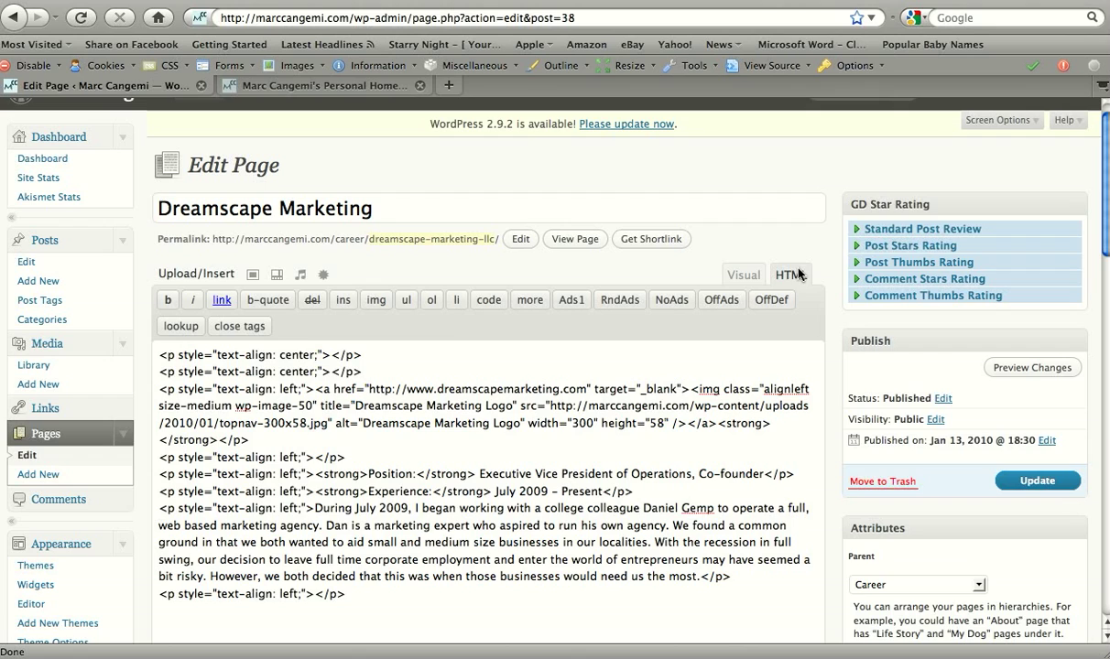
{"action": "mouse_move", "coordinate": [233, 371]}
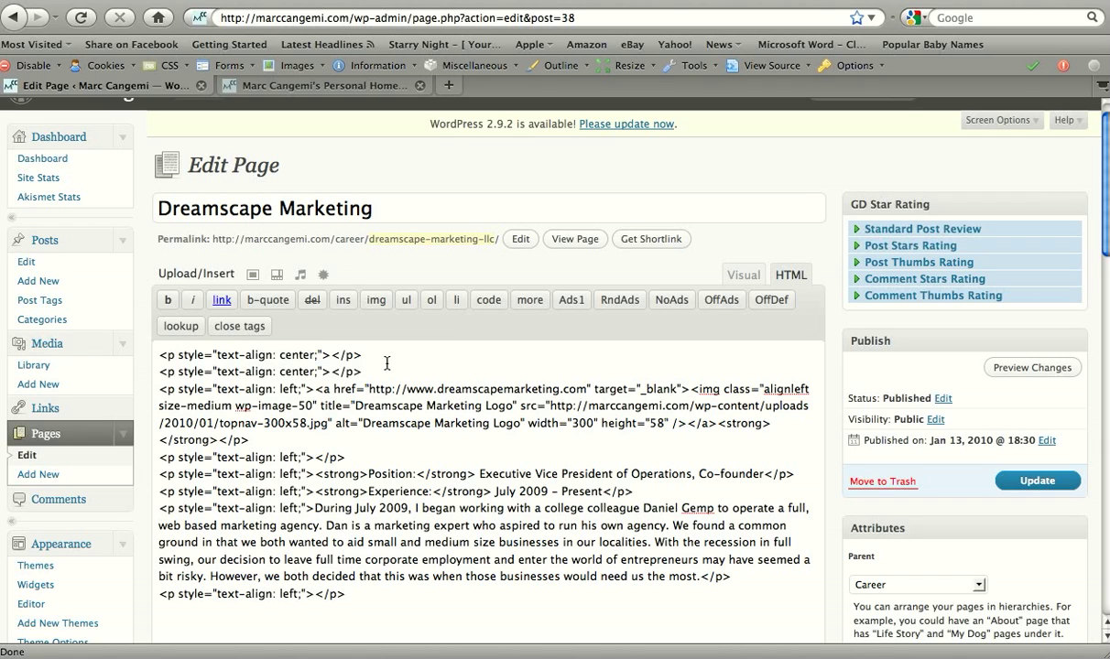
{"action": "mouse_move", "coordinate": [596, 334]}
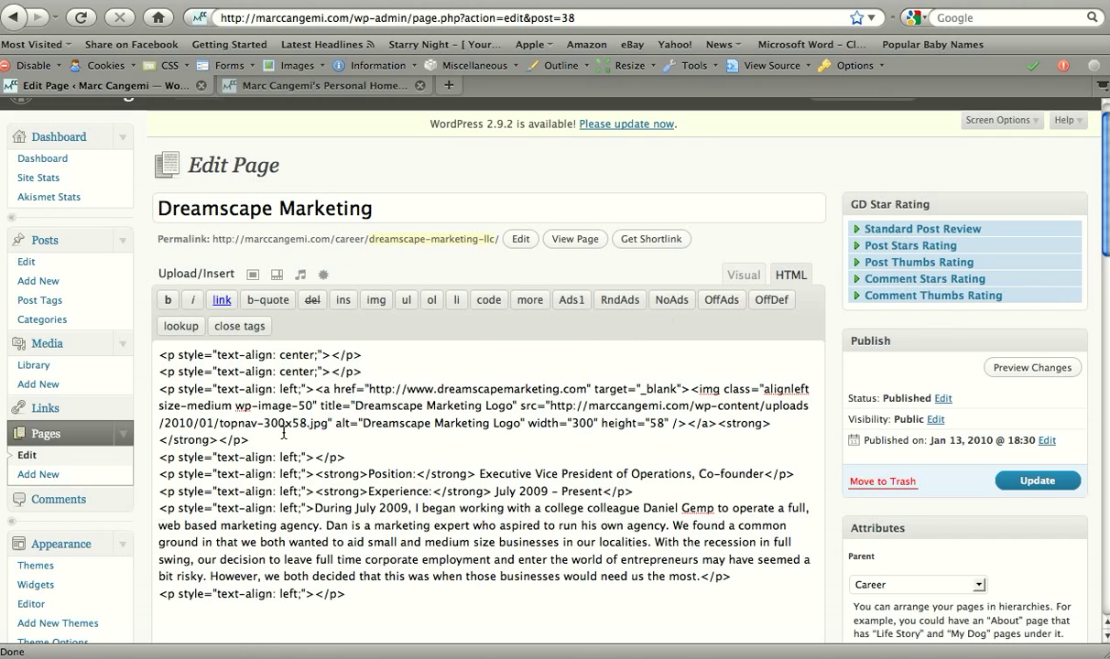
{"action": "mouse_move", "coordinate": [732, 275]}
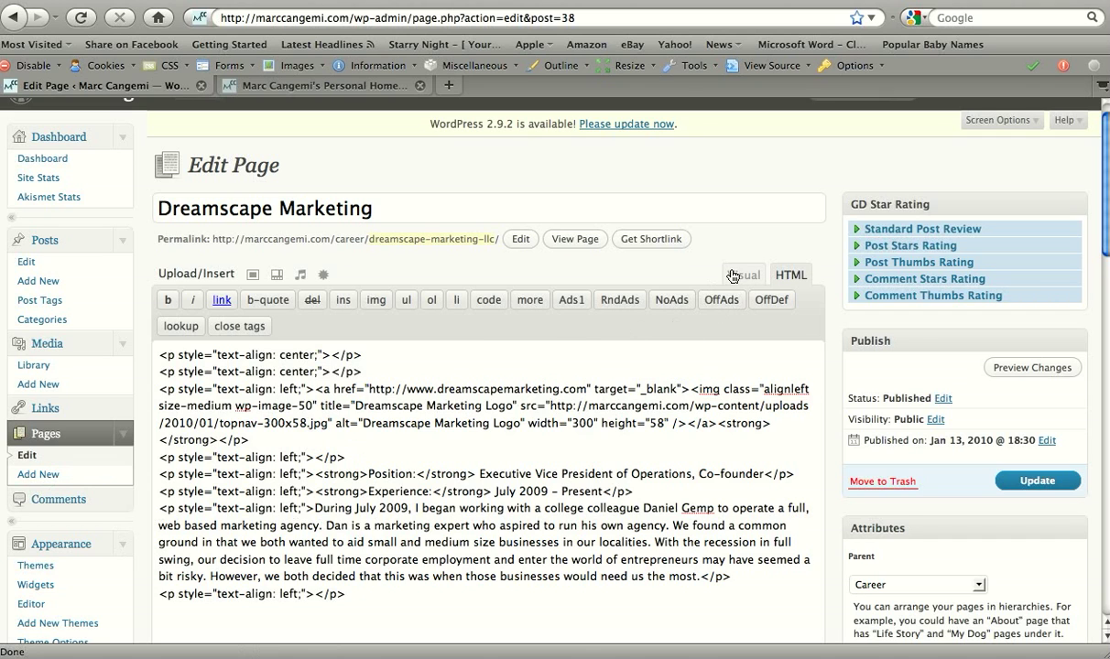
{"action": "left_click", "coordinate": [742, 274]}
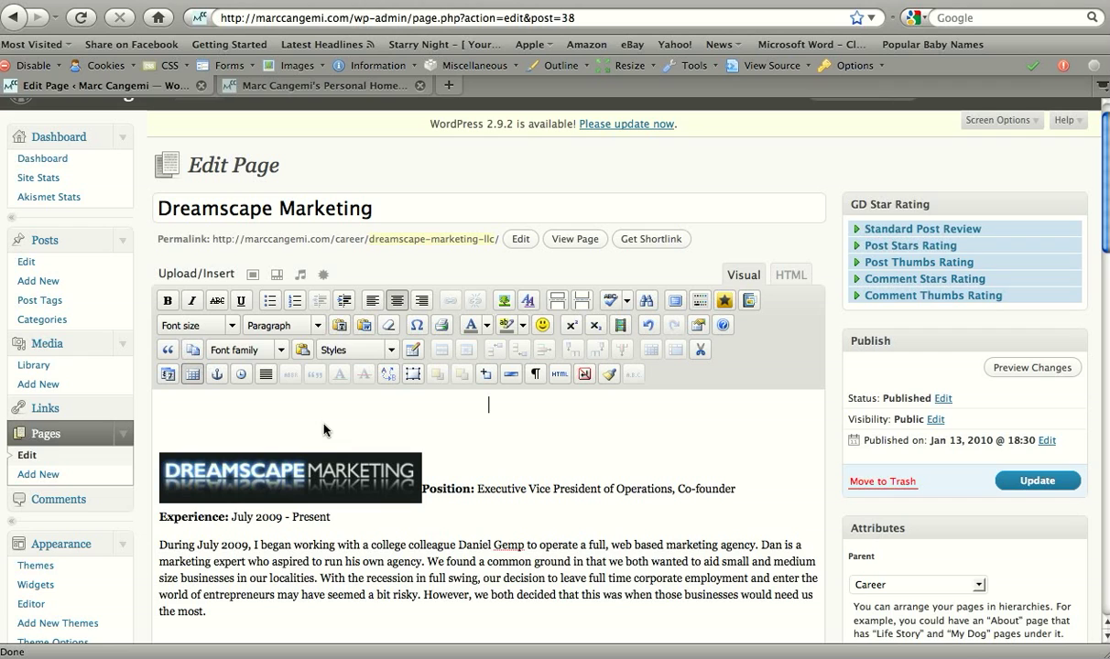
{"action": "mouse_move", "coordinate": [320, 432]}
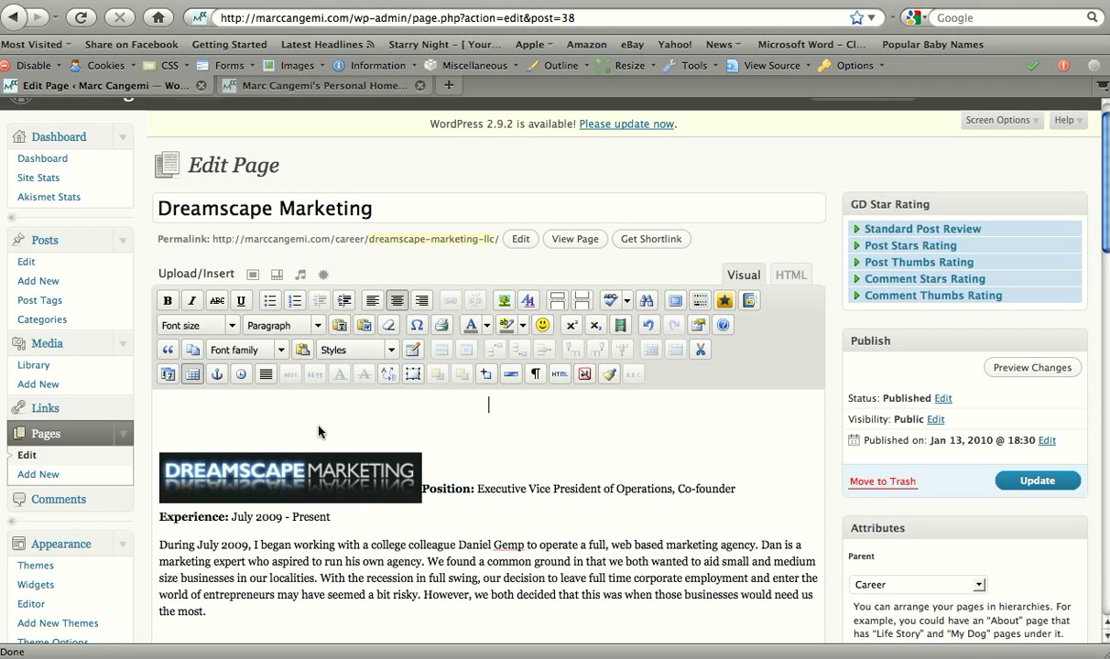
Scroll down in the Visual editor to reveal the Publish box and Template attribute.
{"action": "scroll", "scroll_direction": "down", "scroll_amount": 3}
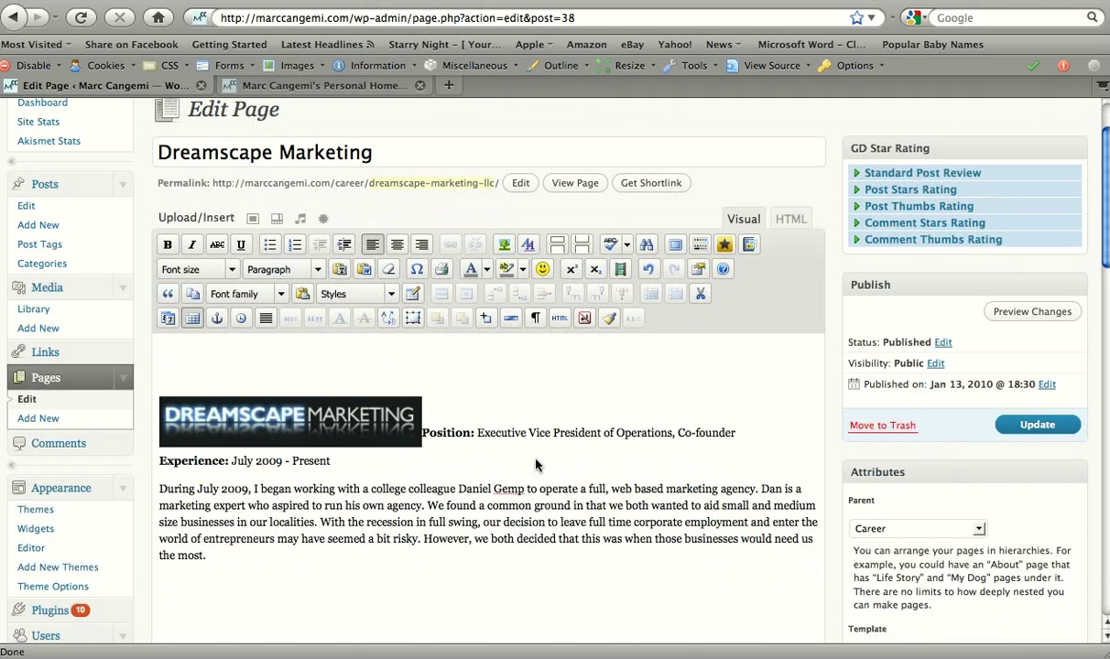
{"action": "mouse_move", "coordinate": [620, 427]}
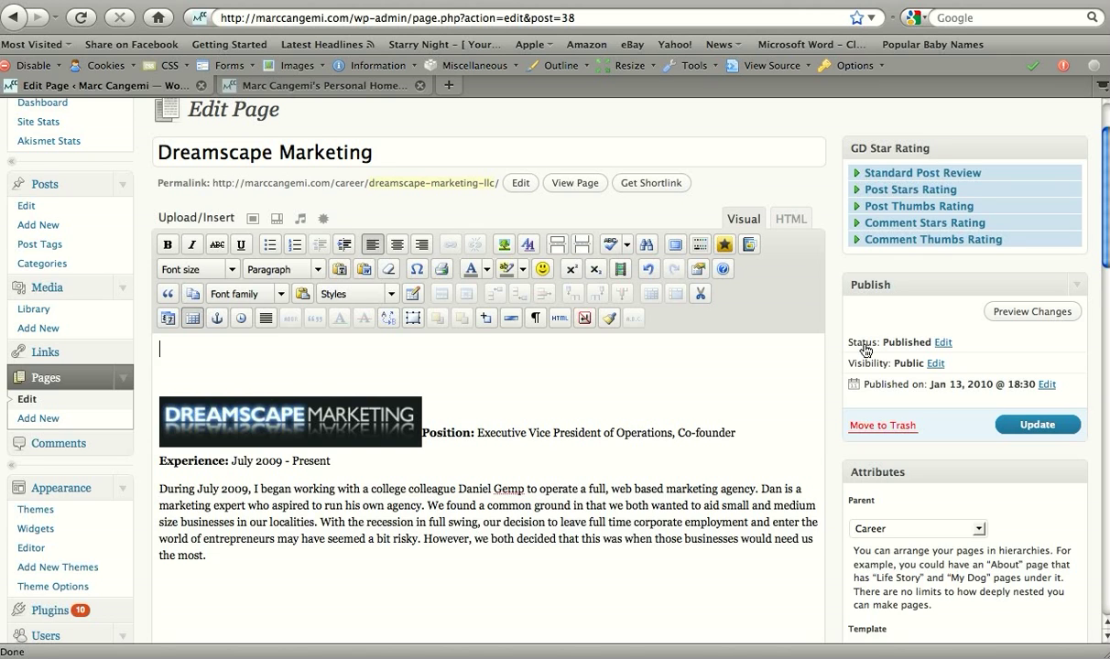
{"action": "mouse_move", "coordinate": [959, 327]}
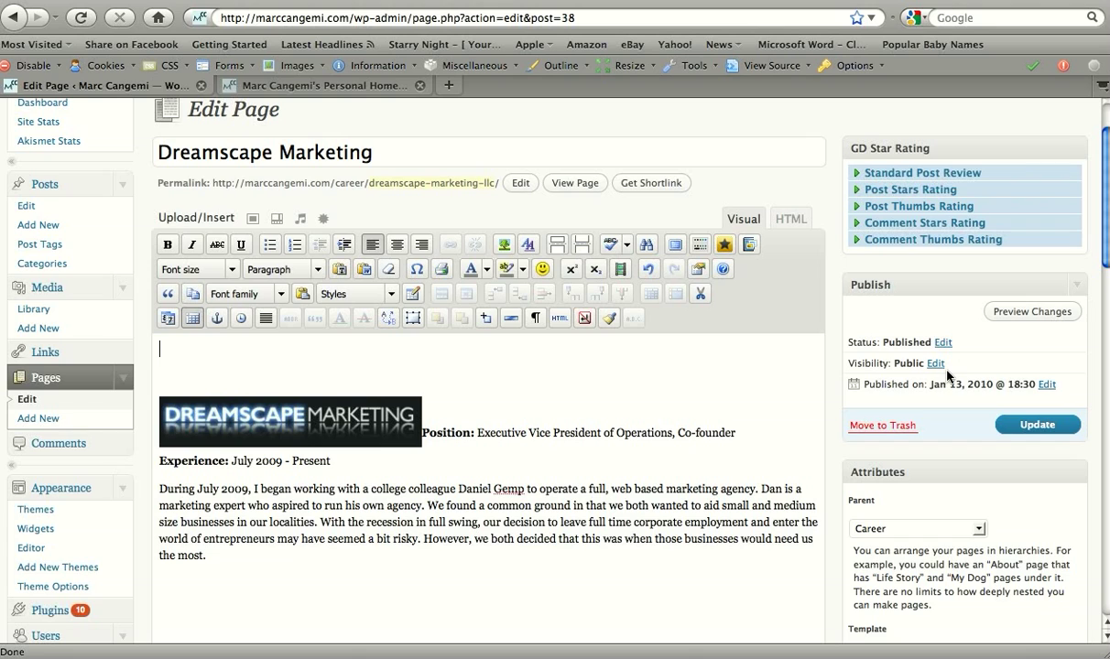
{"action": "mouse_move", "coordinate": [993, 377]}
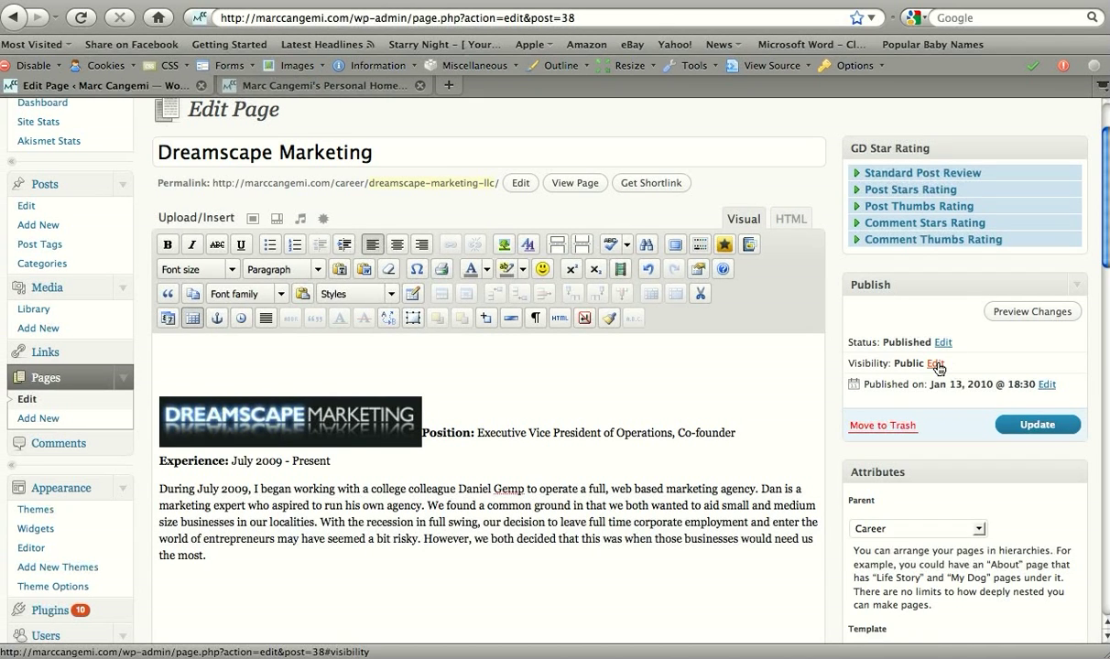
{"action": "left_click", "coordinate": [935, 364]}
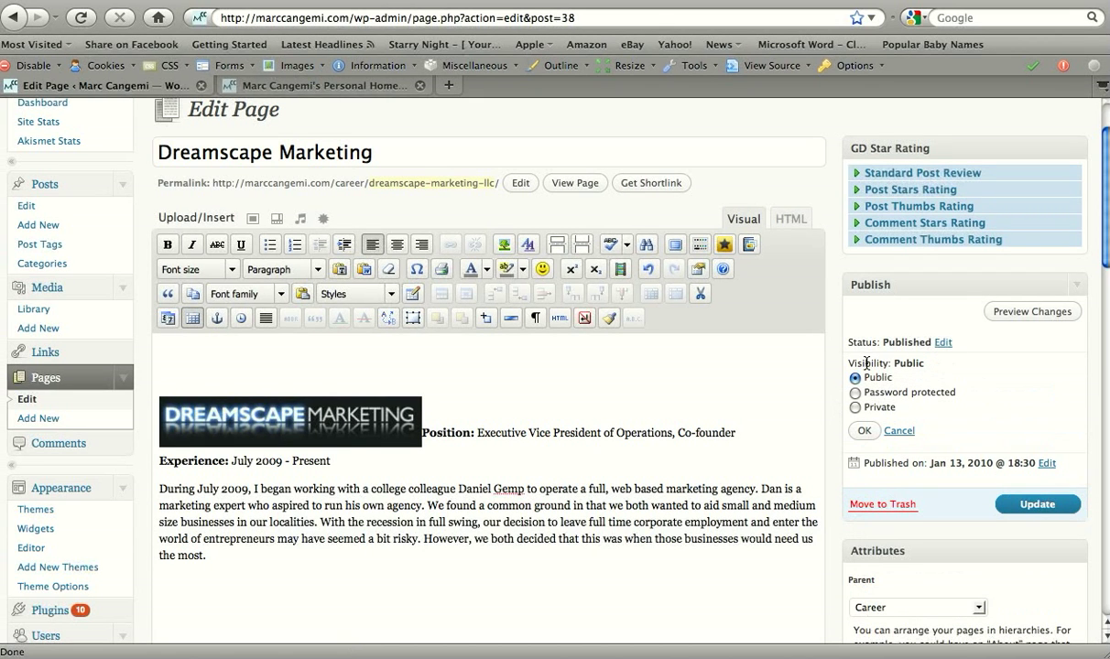
{"action": "left_click", "coordinate": [854, 392]}
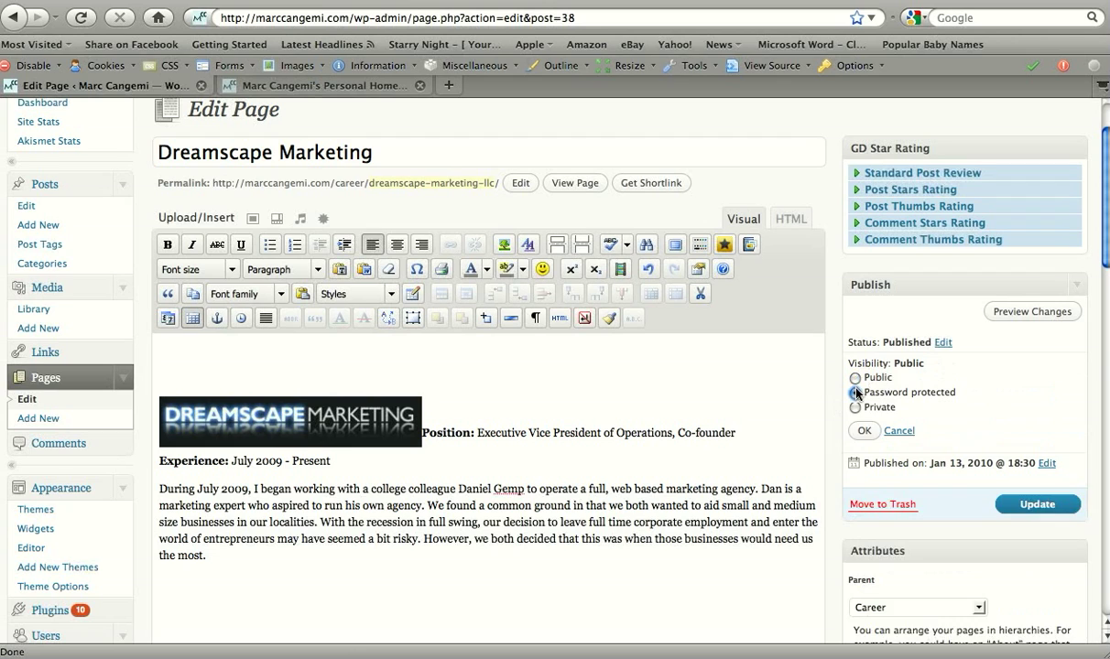
{"action": "left_click", "coordinate": [854, 392]}
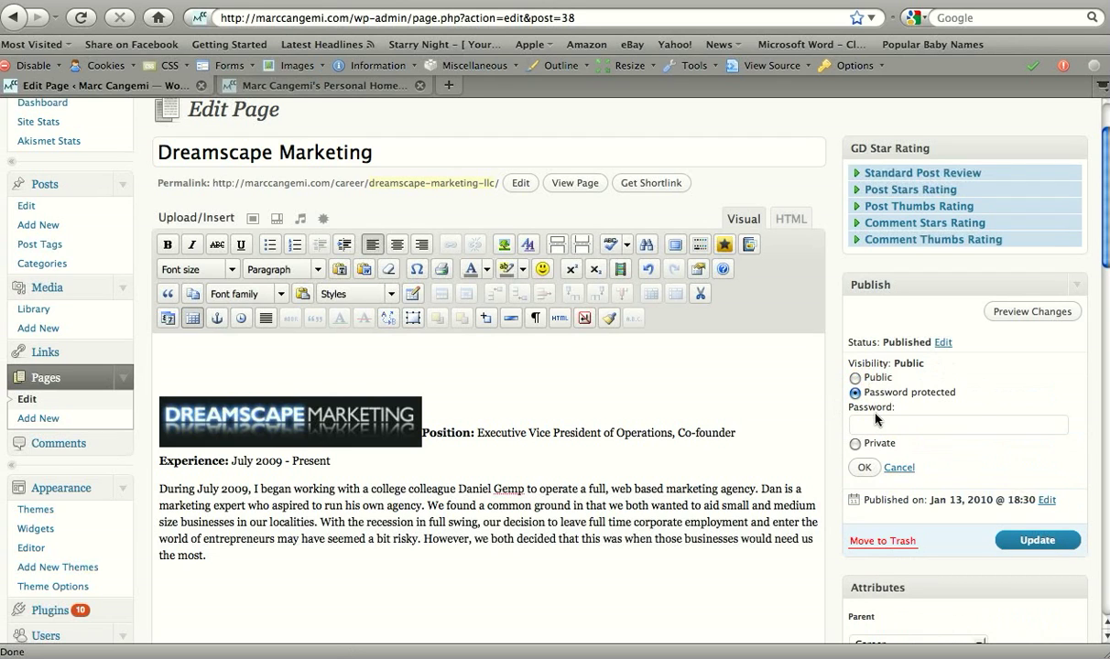
{"action": "left_click", "coordinate": [957, 423]}
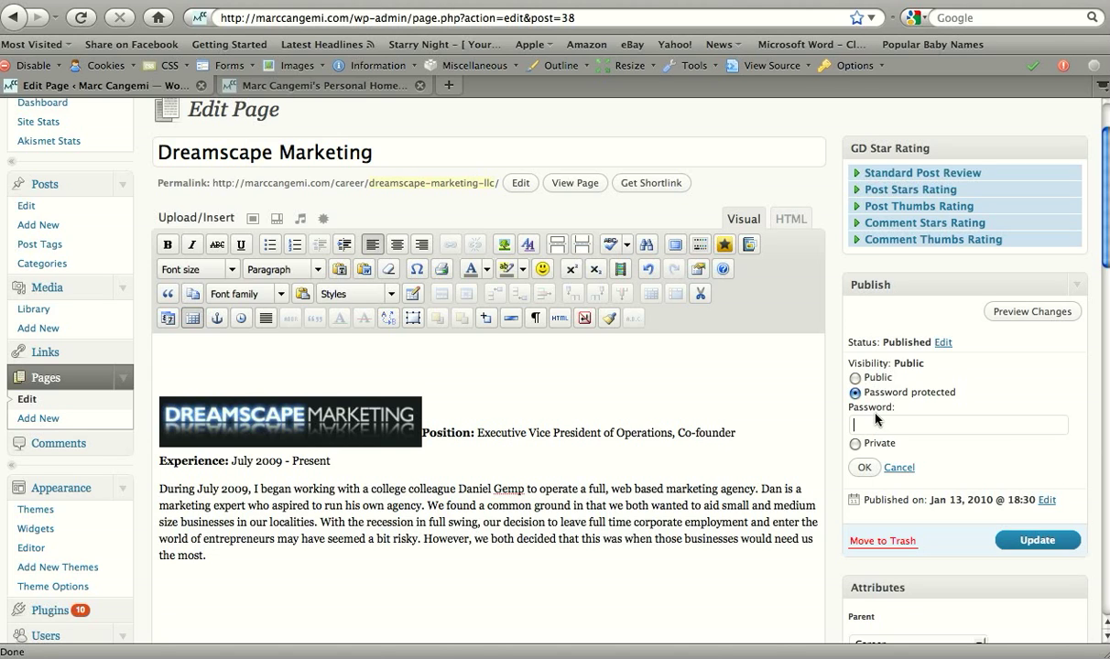
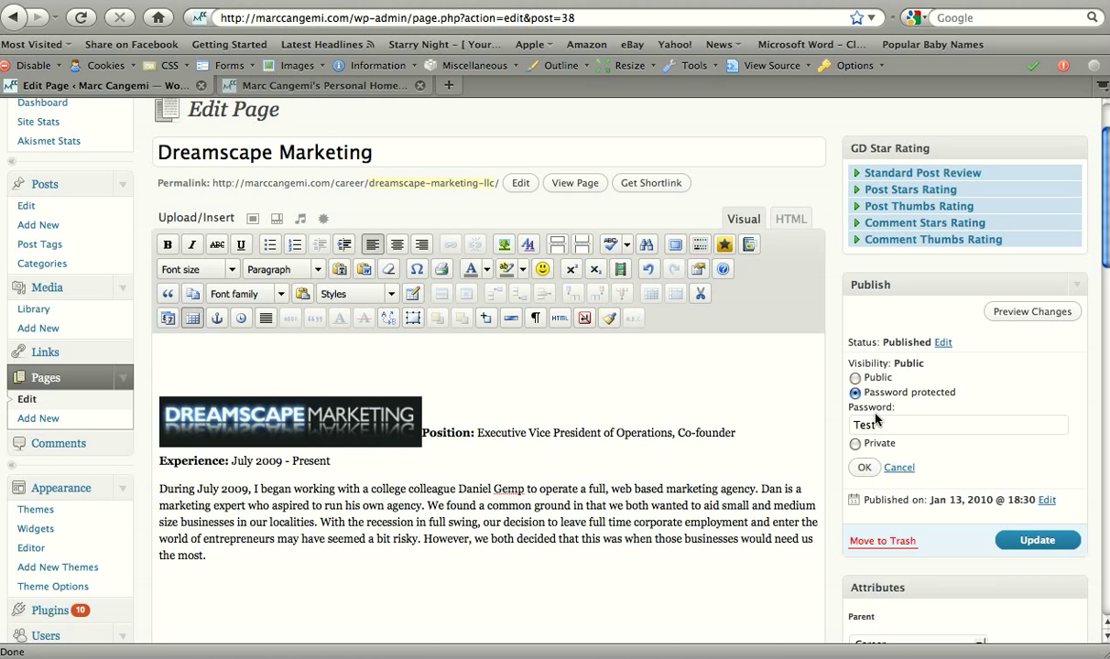
{"action": "mouse_move", "coordinate": [945, 418]}
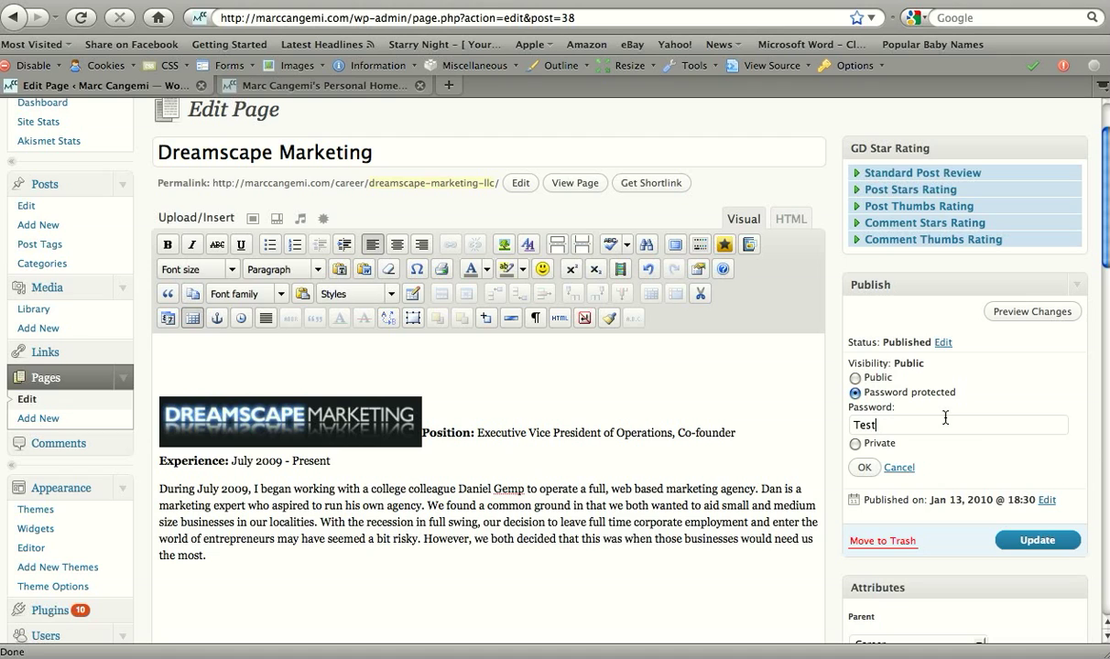
{"action": "mouse_move", "coordinate": [908, 452]}
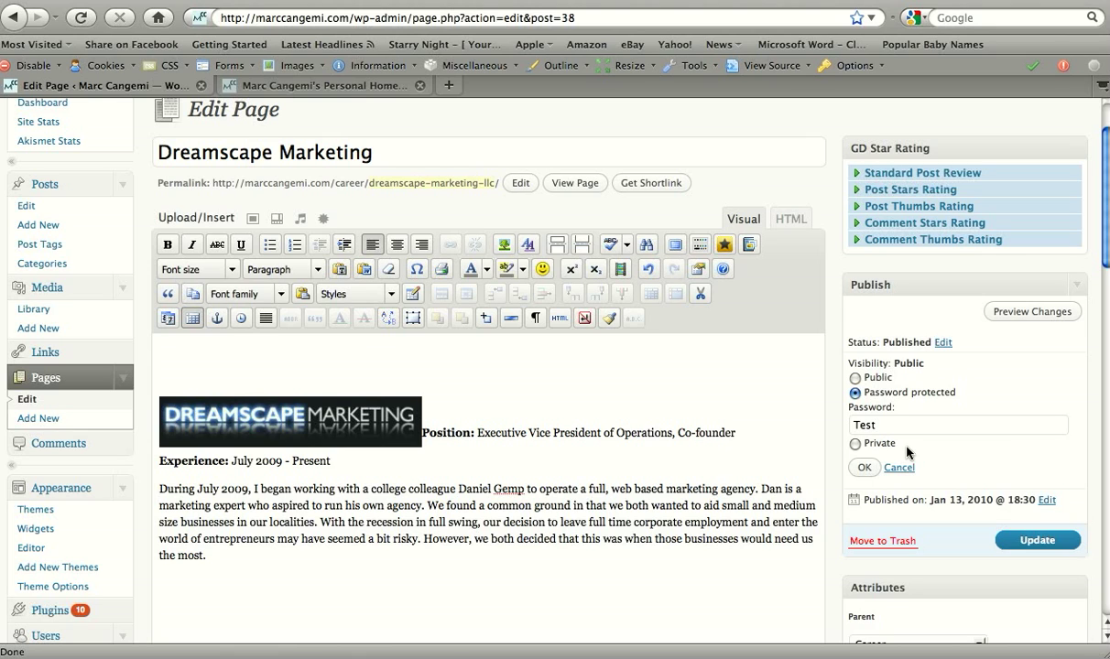
{"action": "left_click", "coordinate": [863, 468]}
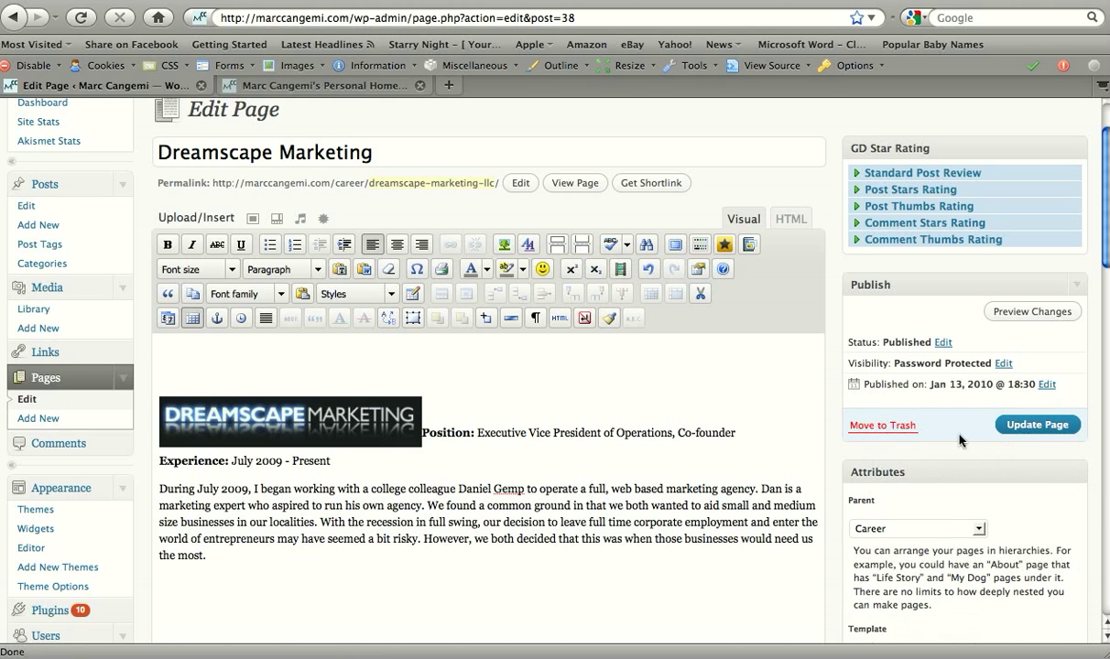
{"action": "scroll", "scroll_direction": "down", "scroll_amount": 3}
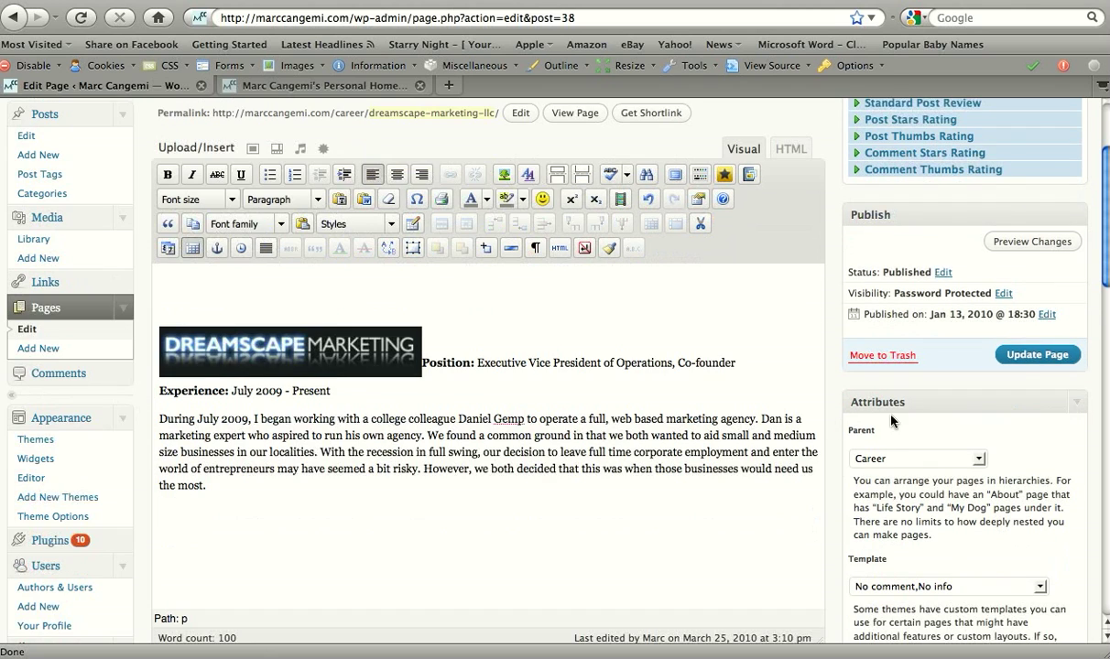
Update the Dreamscape Marketing page, then reload the live site homepage.
{"action": "left_click", "coordinate": [1038, 354]}
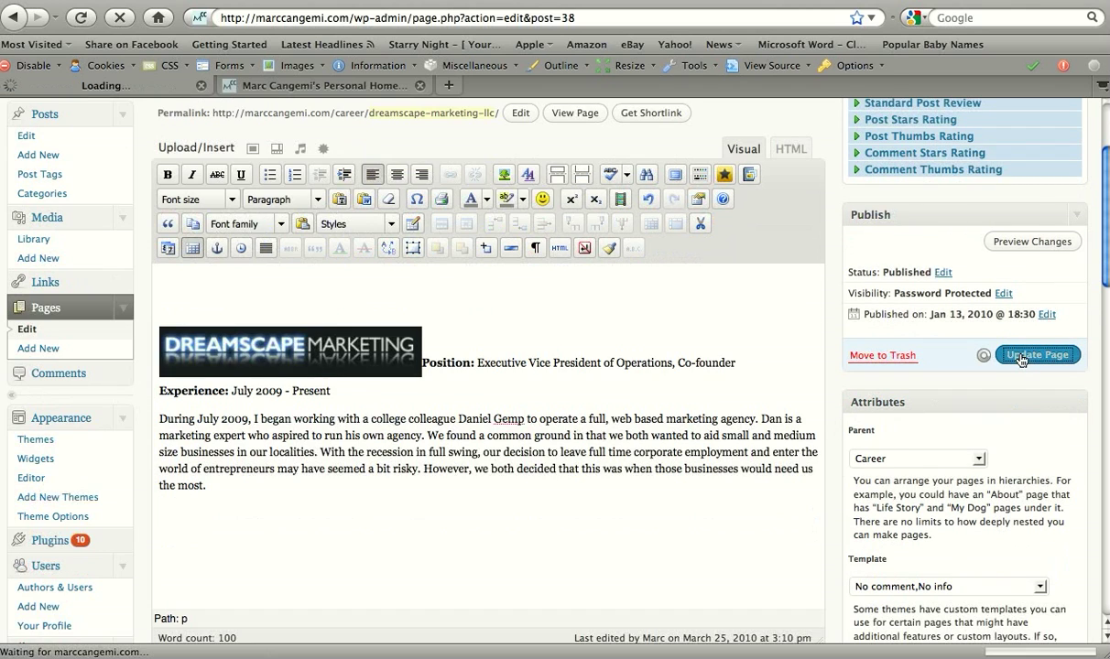
{"action": "left_click", "coordinate": [1037, 354]}
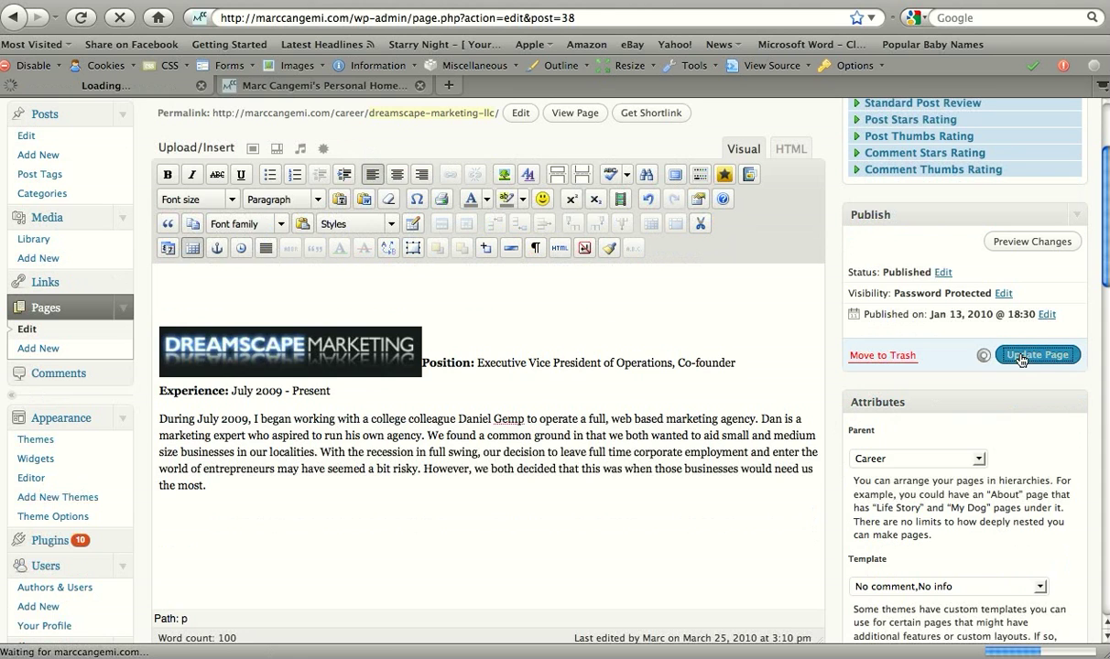
{"action": "left_click", "coordinate": [1037, 354]}
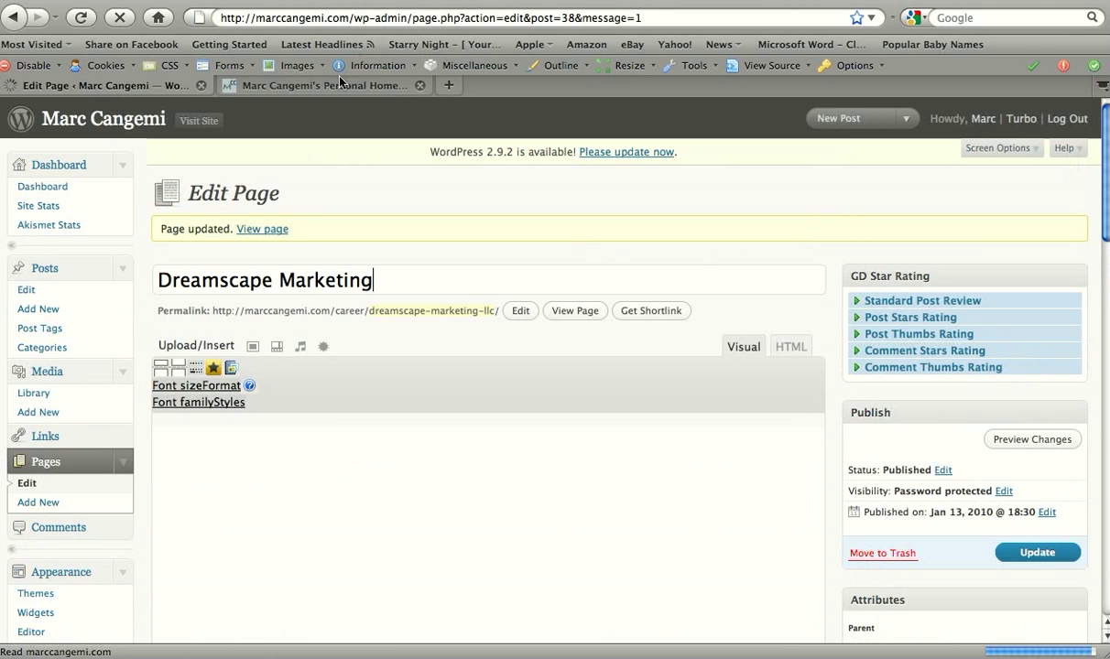
{"action": "left_click", "coordinate": [321, 85]}
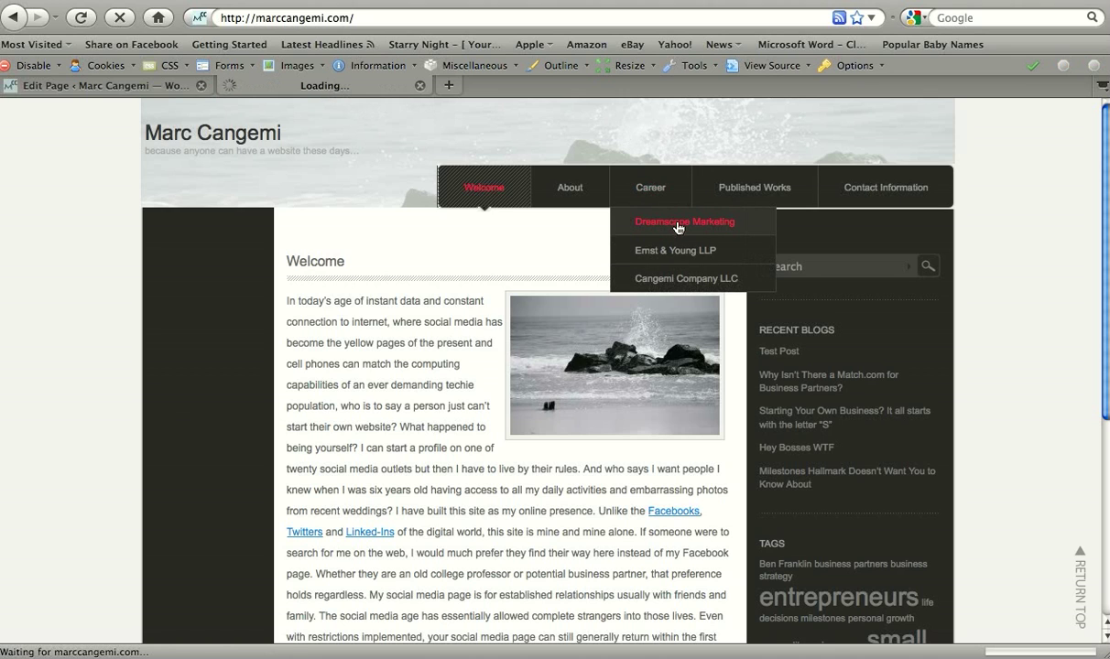
Open Dreamscape Marketing on the live site, unlock it with its password, then return to admin.
{"action": "left_click", "coordinate": [685, 222]}
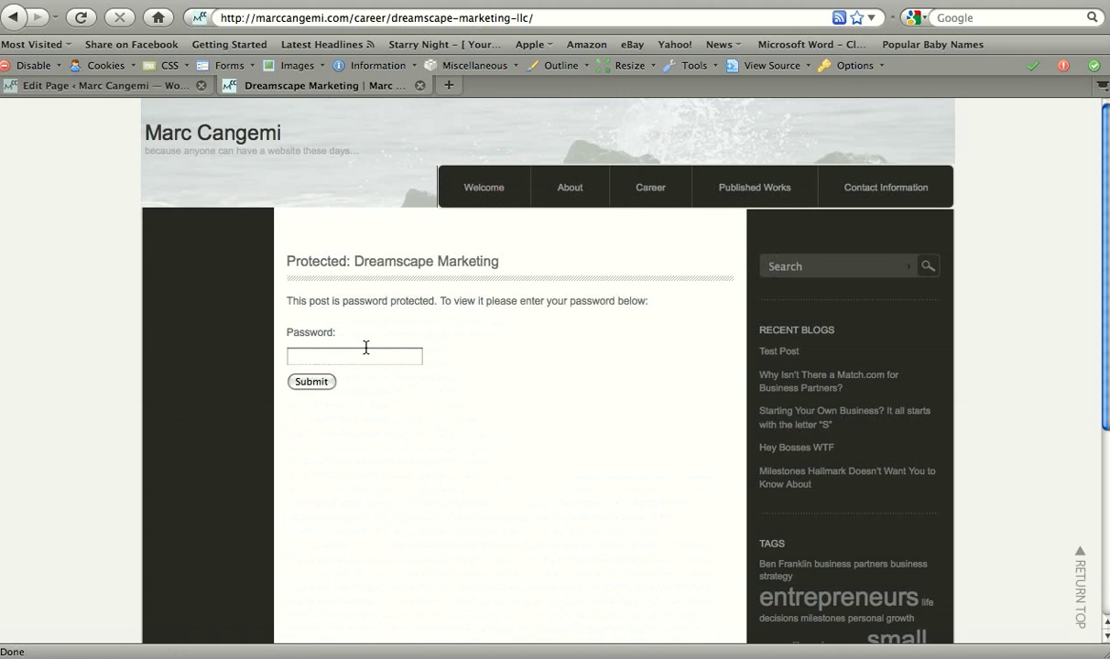
{"action": "left_click", "coordinate": [354, 355]}
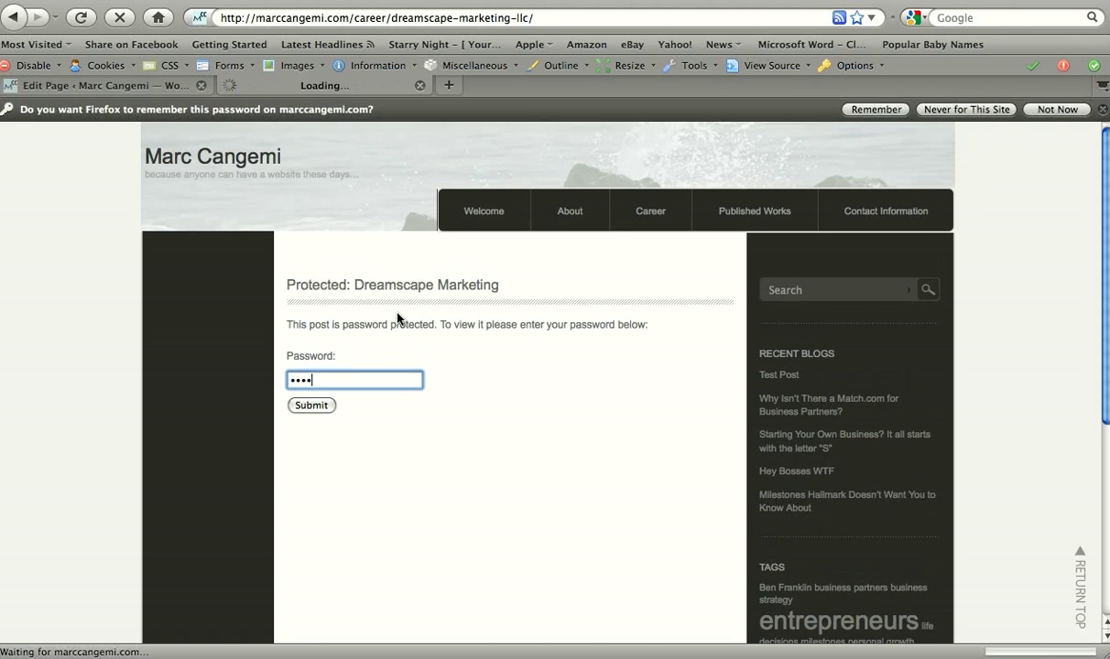
{"action": "left_click", "coordinate": [311, 405]}
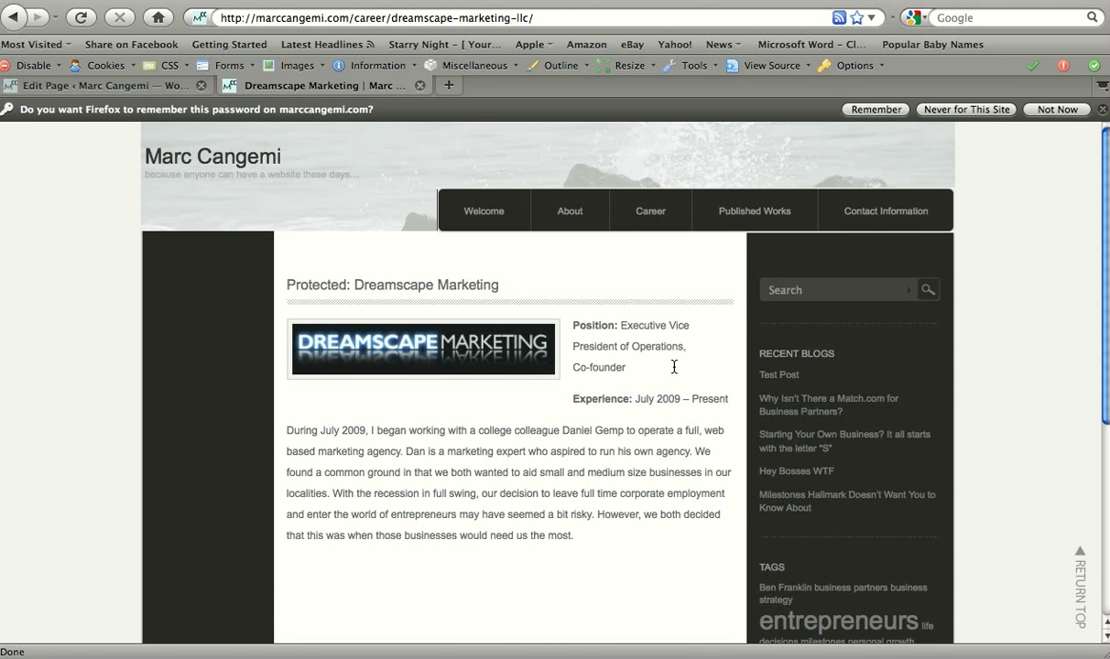
{"action": "mouse_move", "coordinate": [689, 450]}
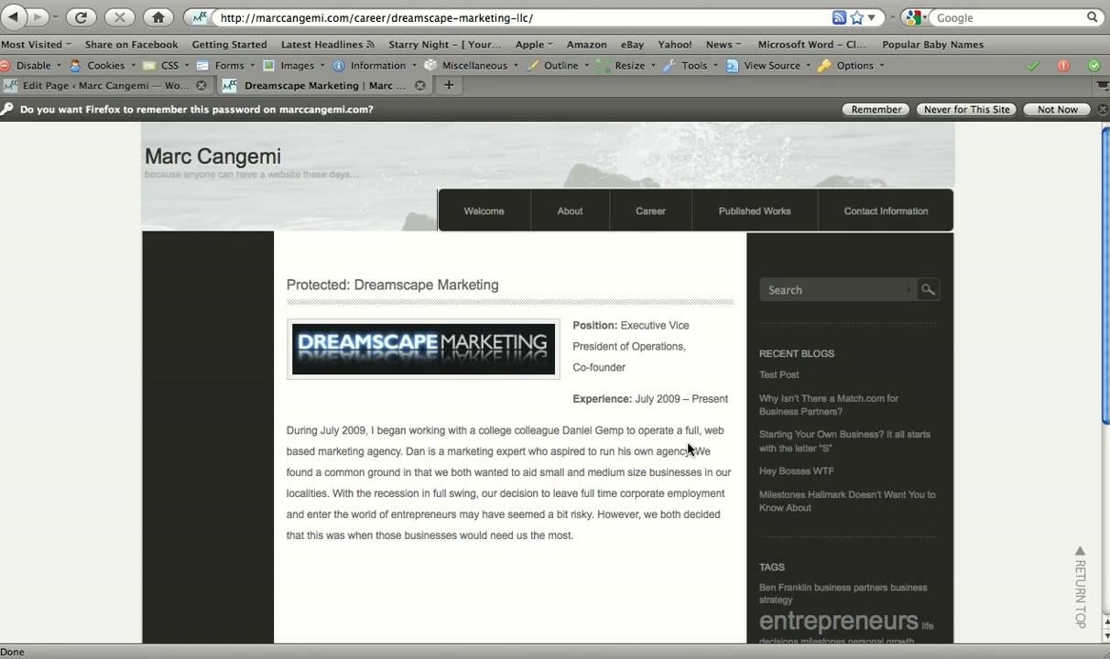
{"action": "left_click", "coordinate": [100, 85]}
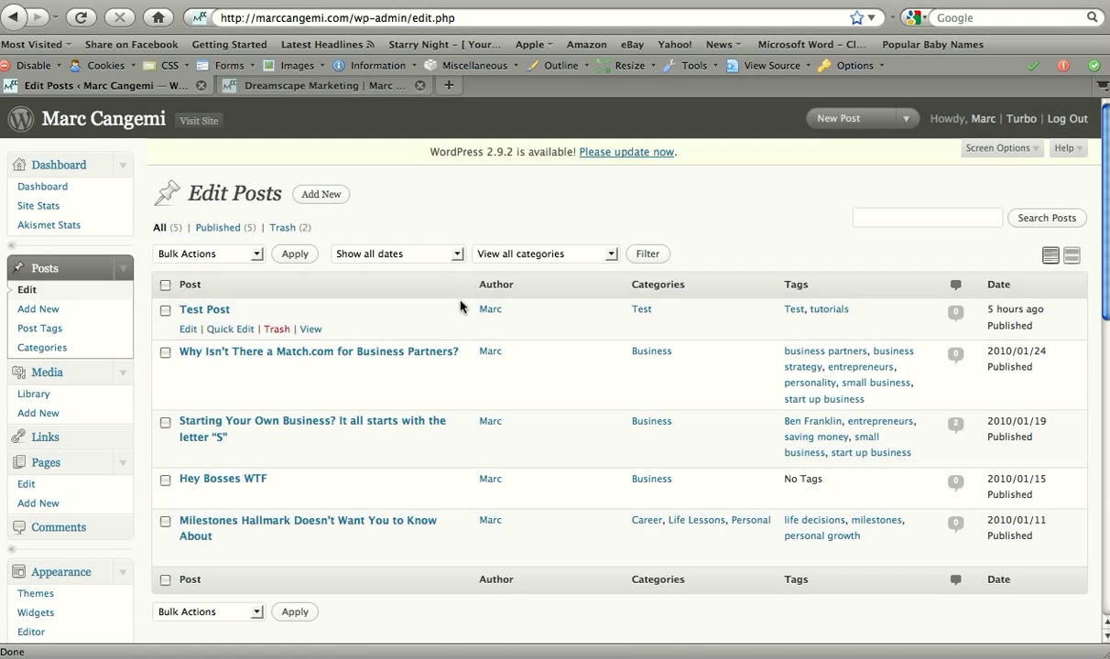
{"action": "mouse_move", "coordinate": [251, 370]}
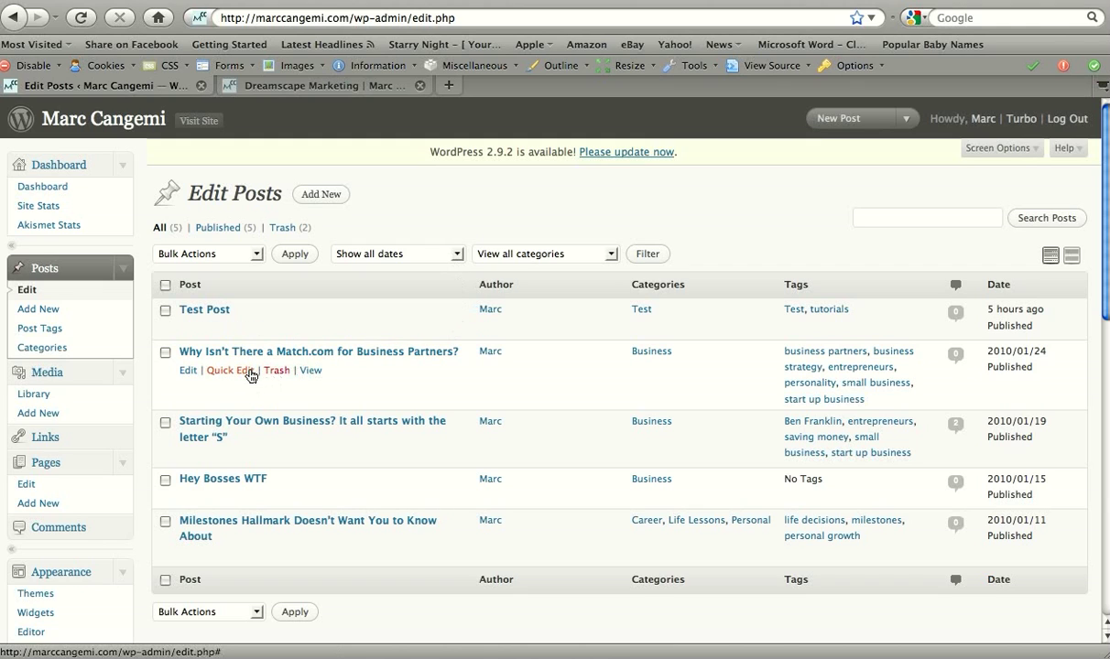
{"action": "mouse_move", "coordinate": [231, 370]}
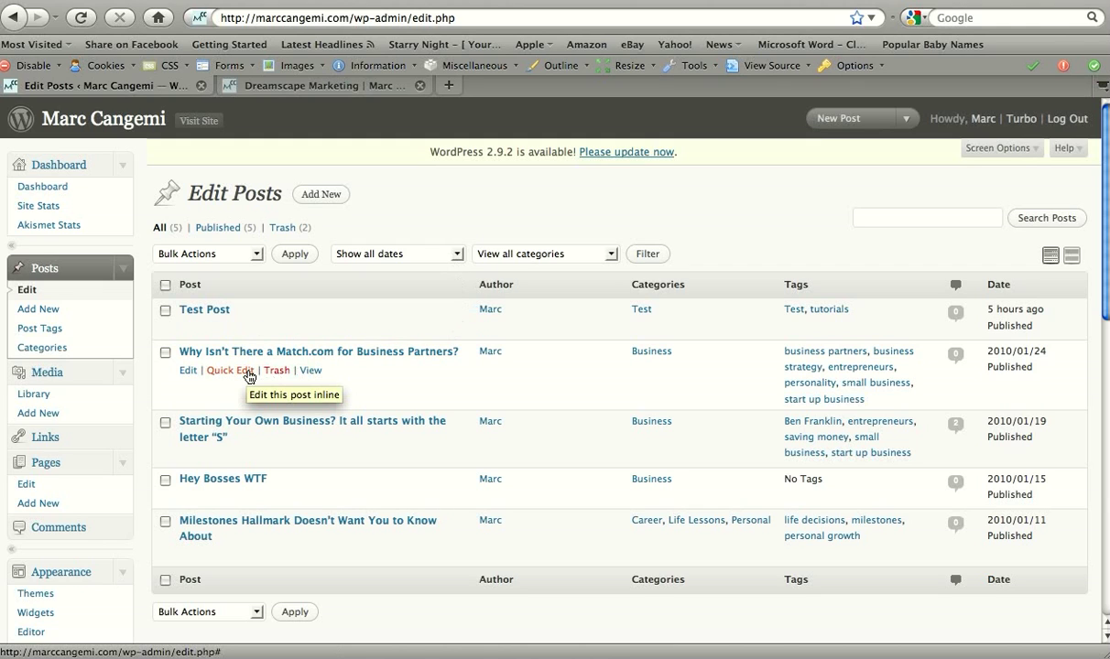
Quick-edit the Match.com for Business Partners post to uncheck Allow Comments and update it.
{"action": "left_click", "coordinate": [225, 369]}
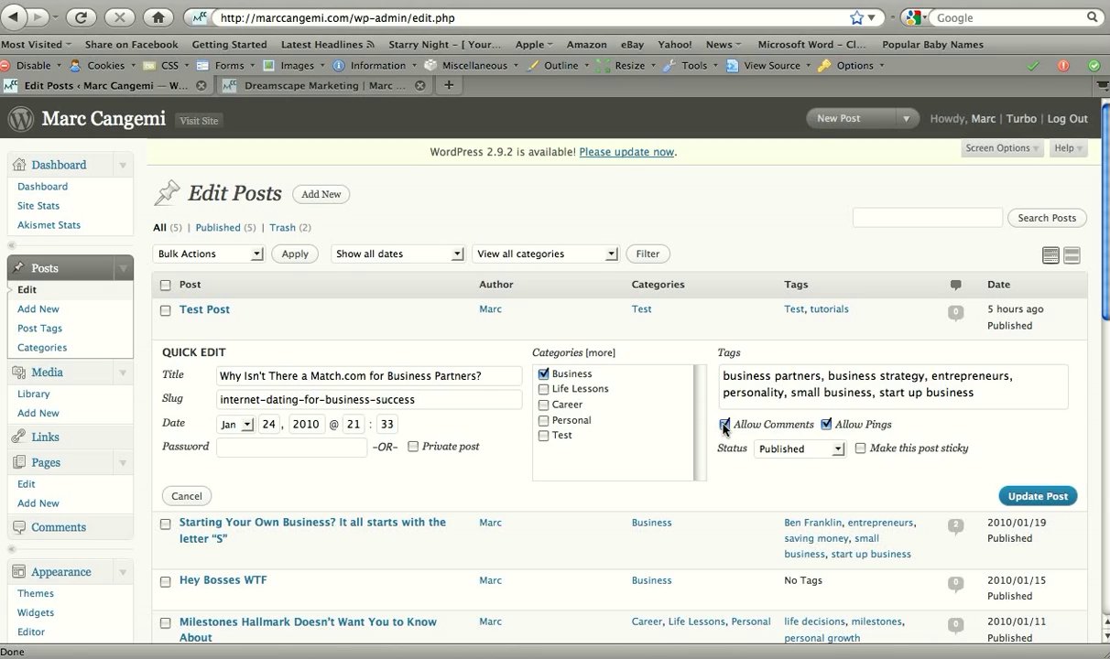
{"action": "left_click", "coordinate": [724, 424]}
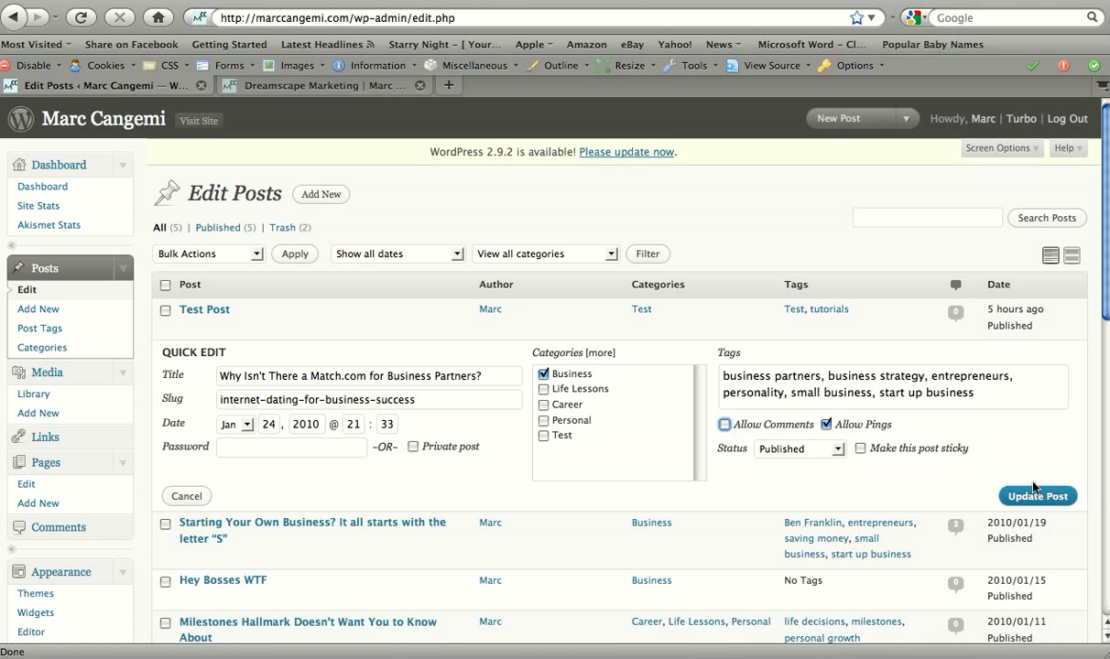
{"action": "left_click", "coordinate": [1036, 495]}
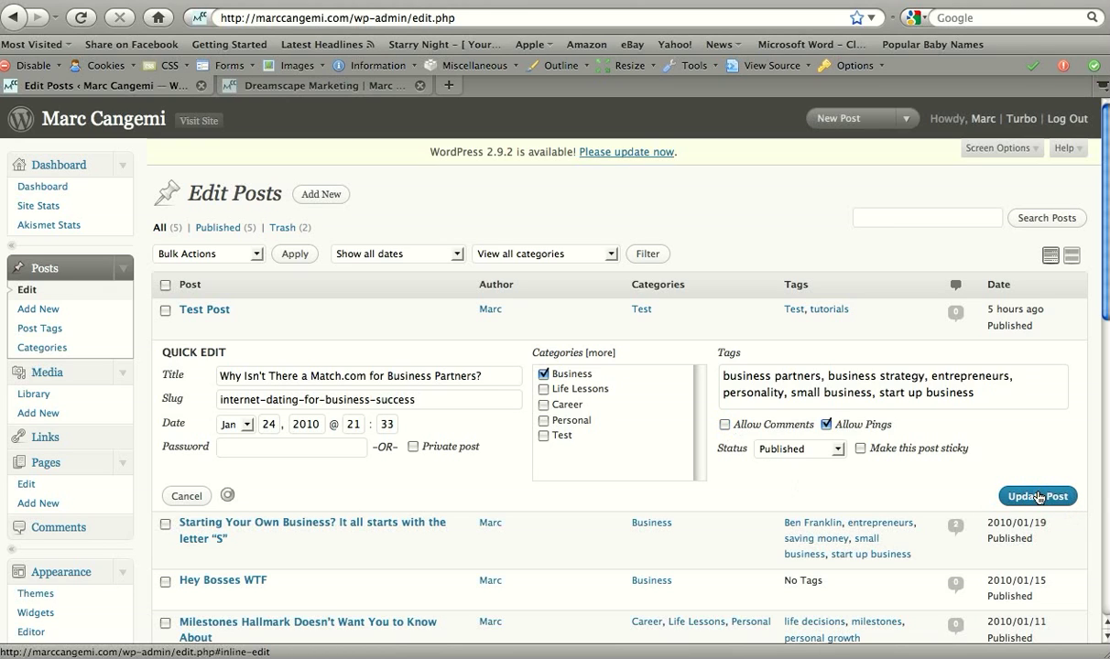
{"action": "left_click", "coordinate": [1037, 495]}
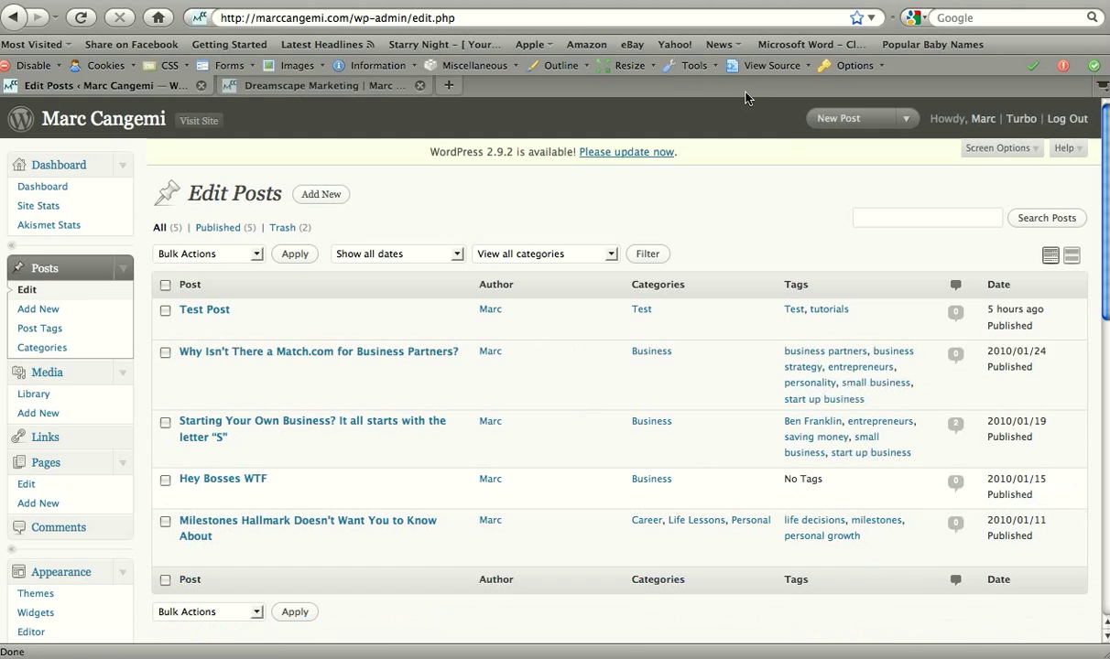
{"action": "mouse_move", "coordinate": [275, 85]}
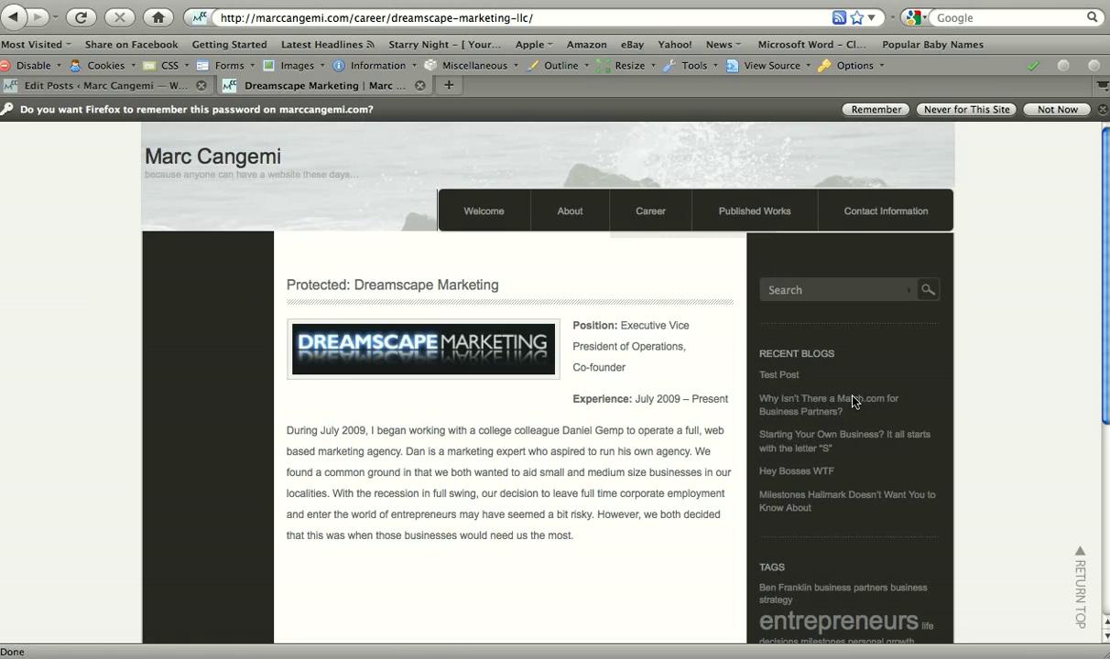
{"action": "mouse_move", "coordinate": [828, 405]}
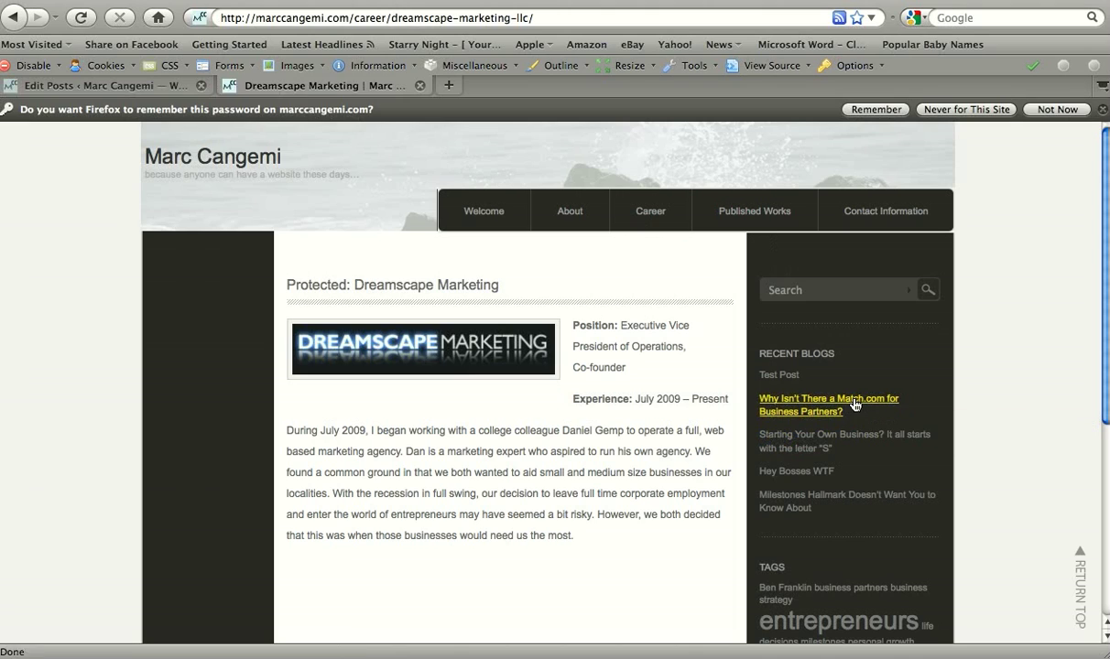
Open the 'Why Isn't There a Match.com for Business Partners?' post from Recent Blogs and scroll through it.
{"action": "left_click", "coordinate": [828, 405]}
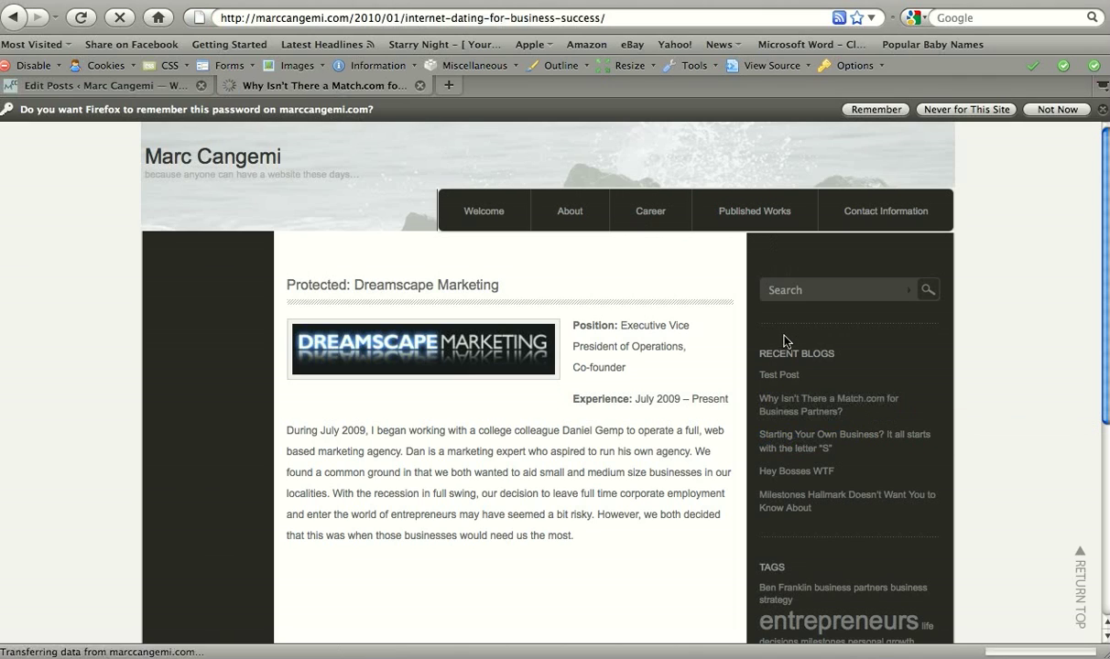
{"action": "scroll", "scroll_direction": "down", "scroll_amount": 3}
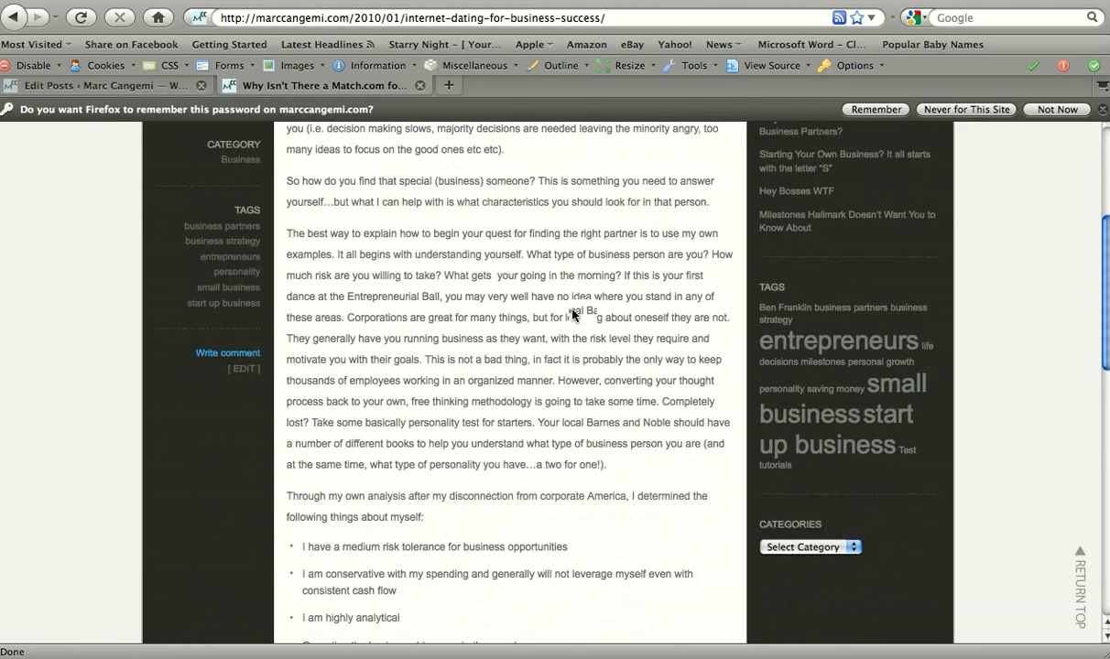
{"action": "scroll", "scroll_direction": "down", "scroll_amount": 3}
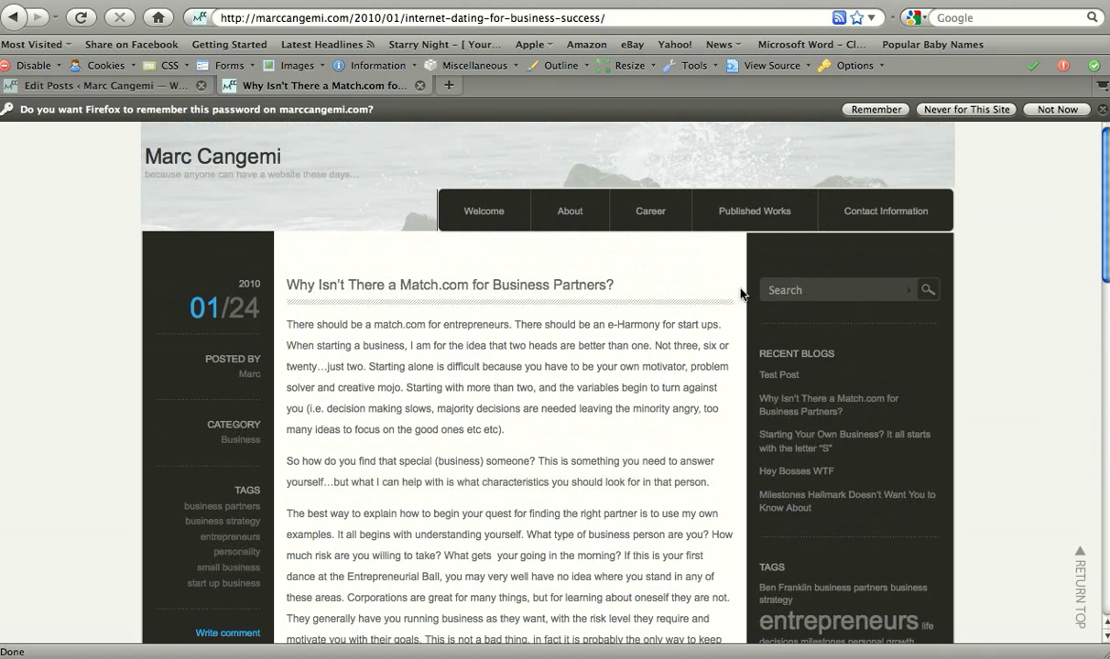
{"action": "mouse_move", "coordinate": [705, 287]}
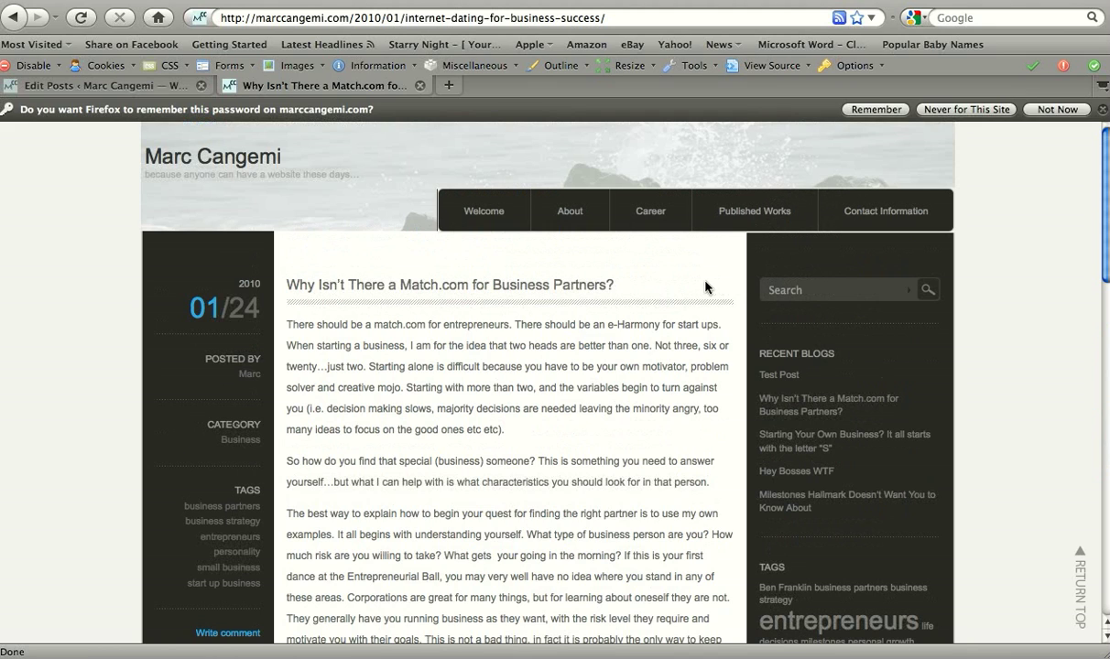